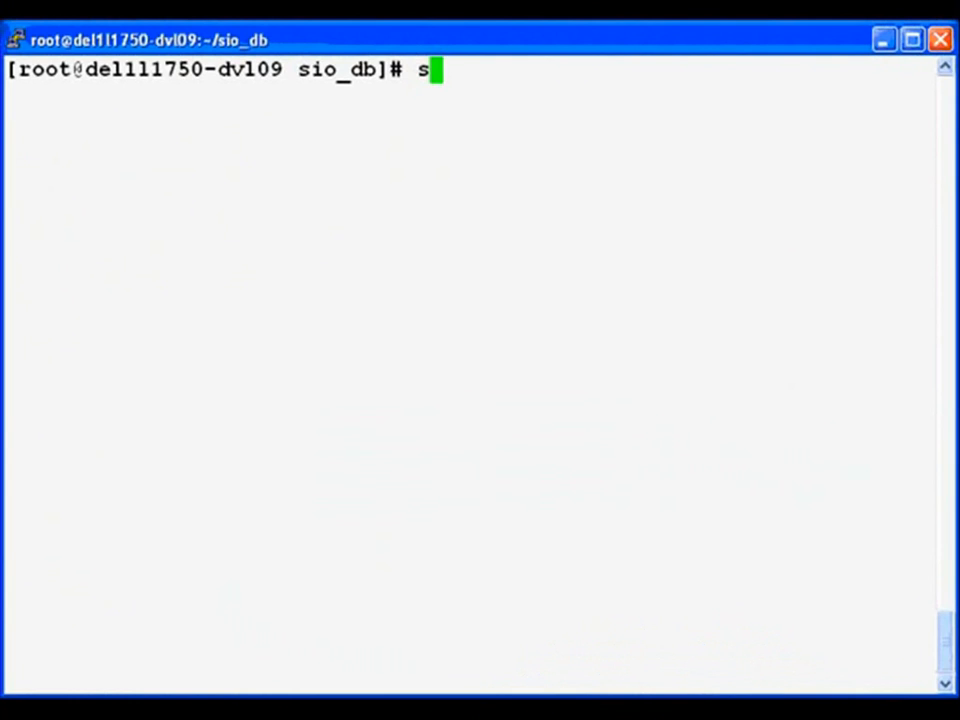
# Confirm the sio_db1 LUN mapping with sanlun, list files, and review db.sh.
pyautogui.write('anlun lun show')
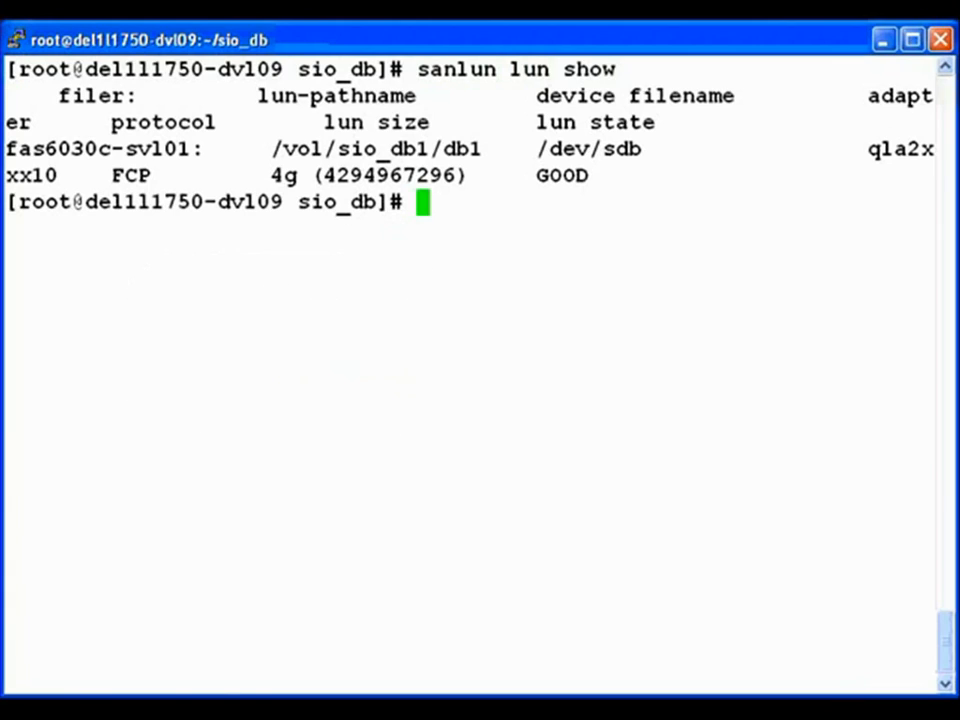
pyautogui.write('ls')
pyautogui.write('m')
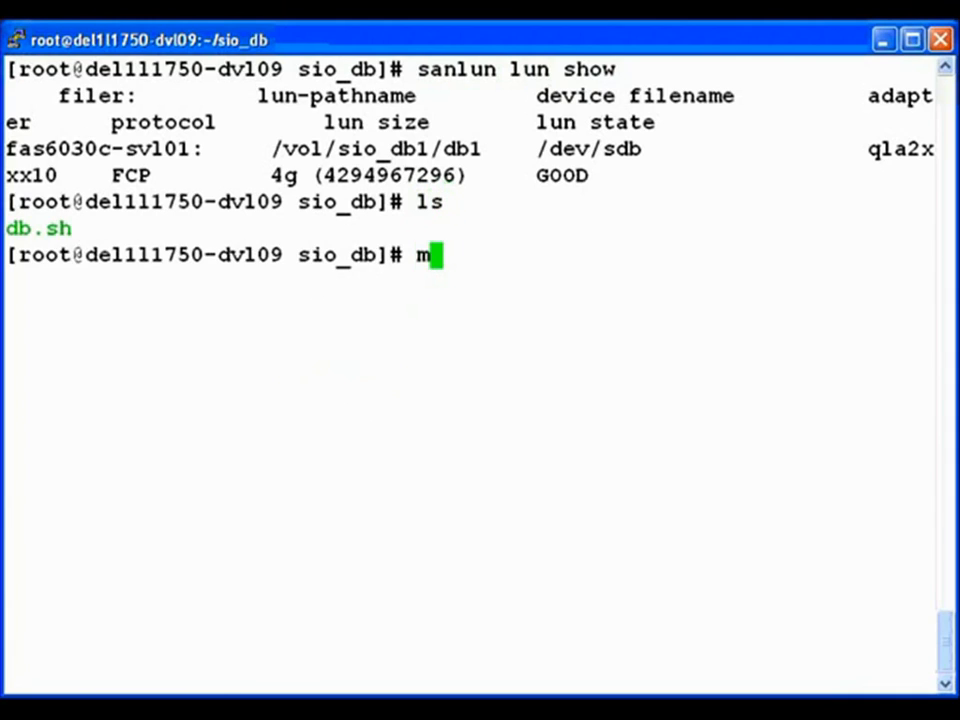
pyautogui.write('ore db.sh')
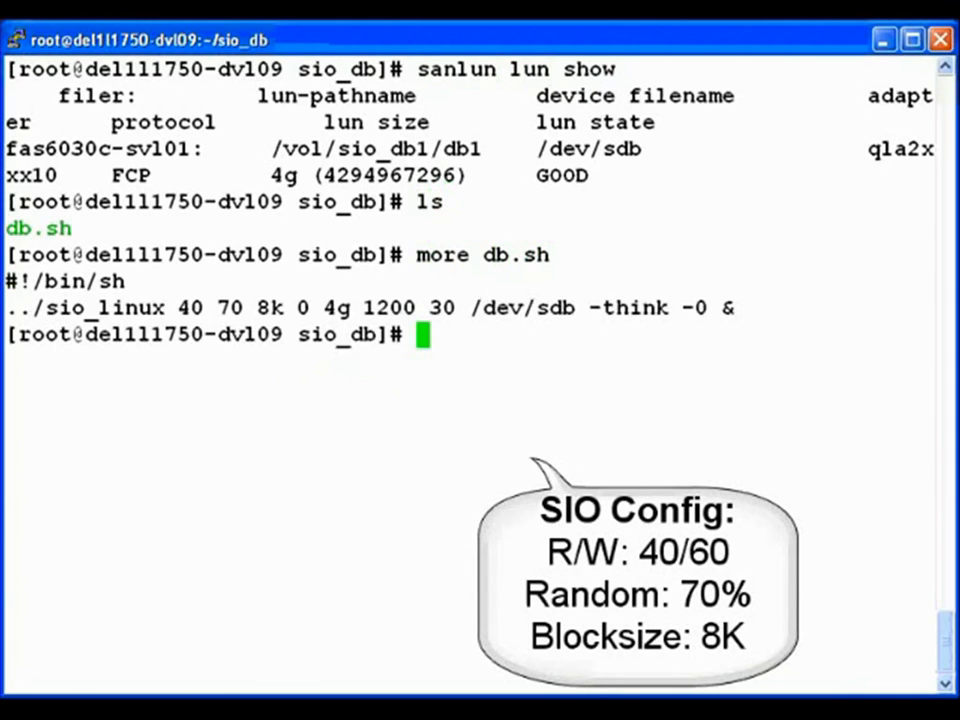
# Start the db.sh SIO workload with a leading date timestamp.
pyautogui.write('d')
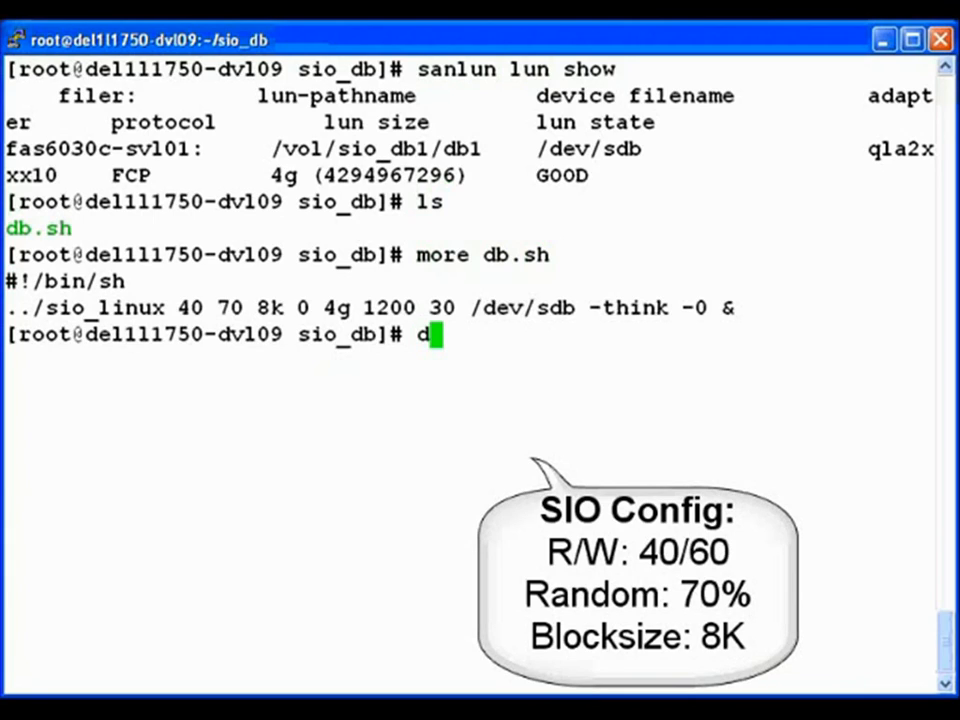
pyautogui.write('a')
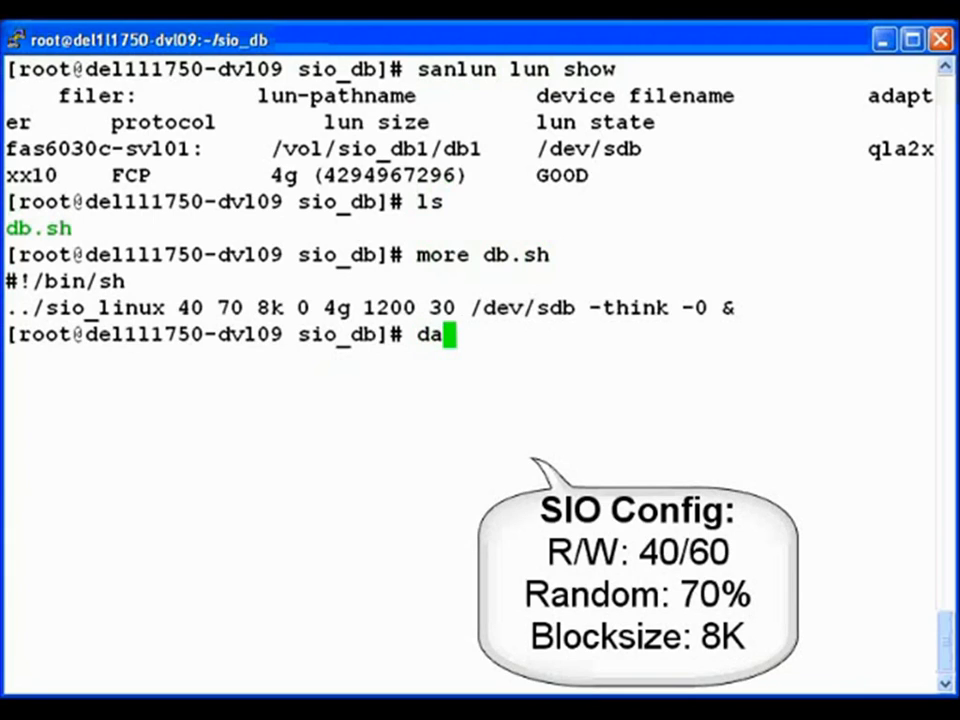
pyautogui.write('te;')
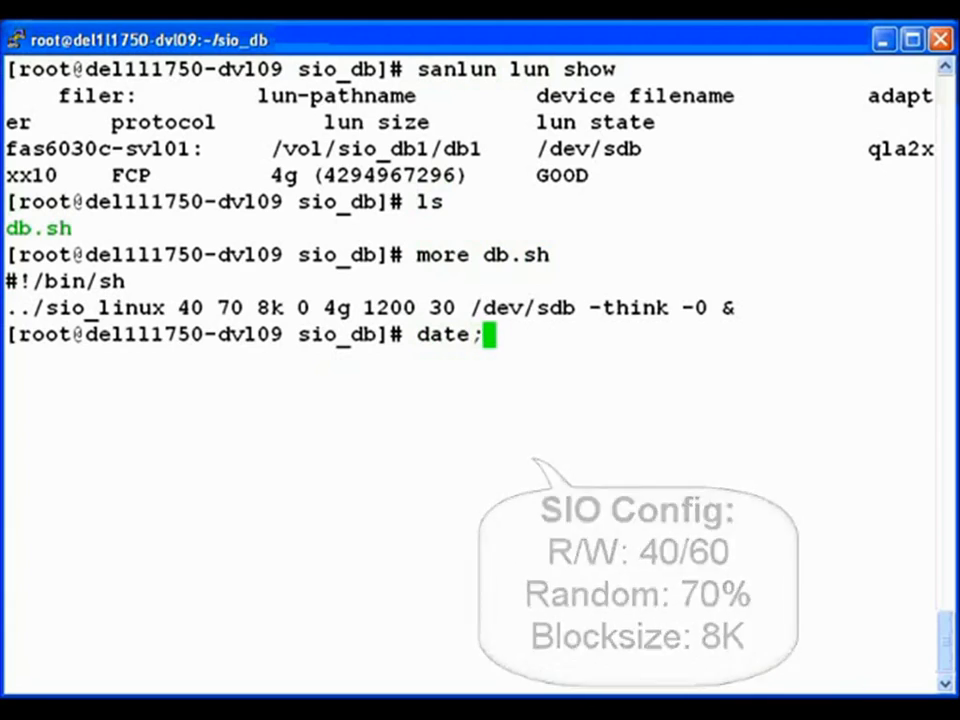
pyautogui.write('./db.sh')
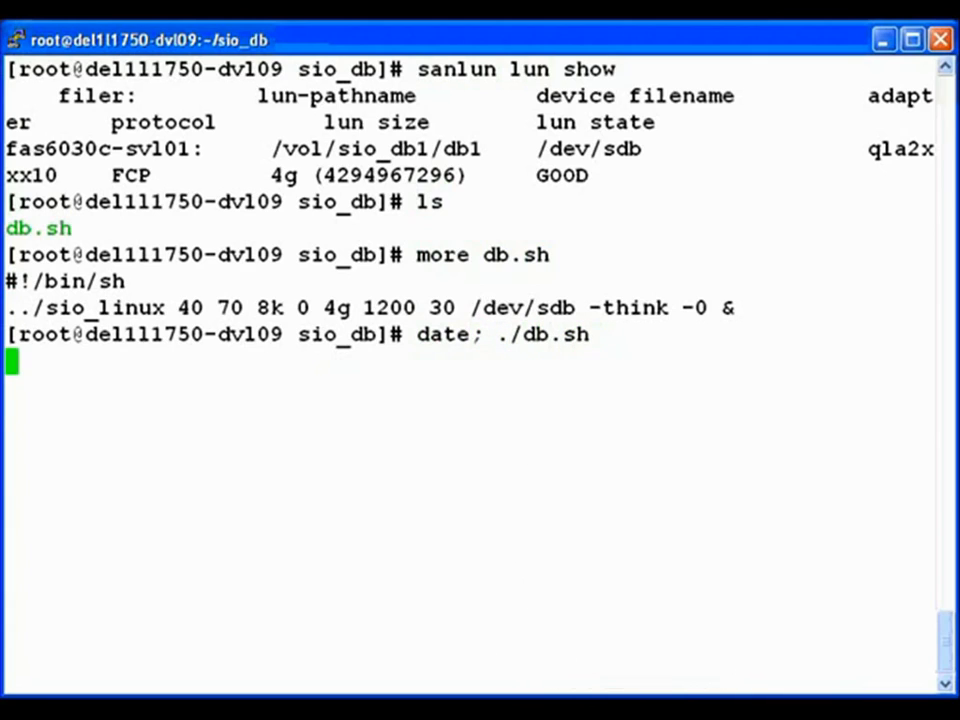
pyautogui.press('Return')
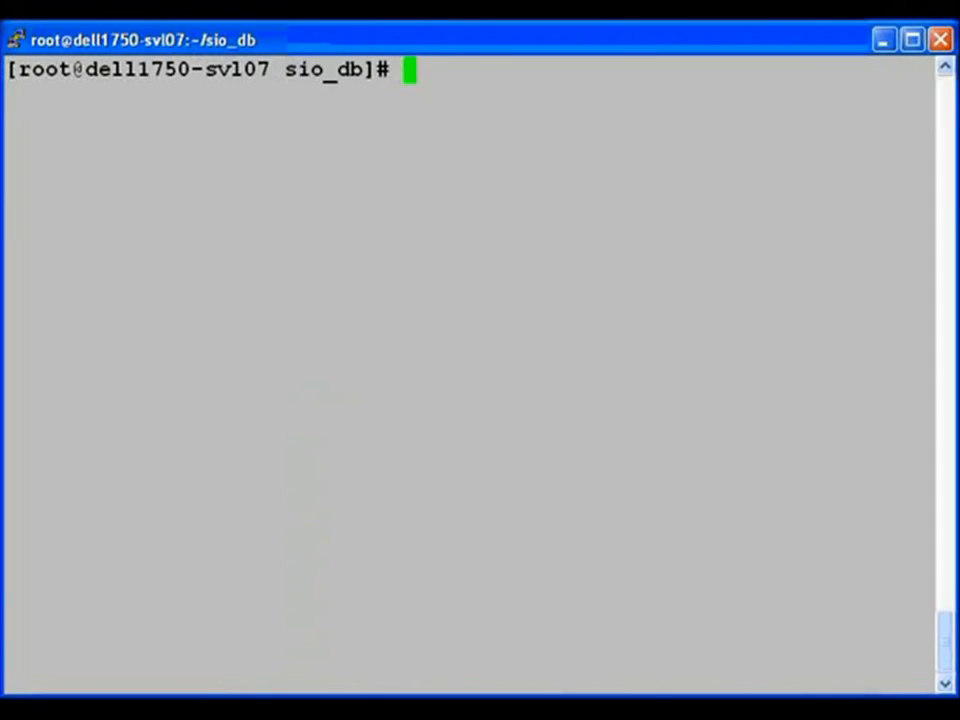
# On svl07, list mapped LUNs with sanlun and launch db.sh with a timestamp.
pyautogui.write('sanlu')
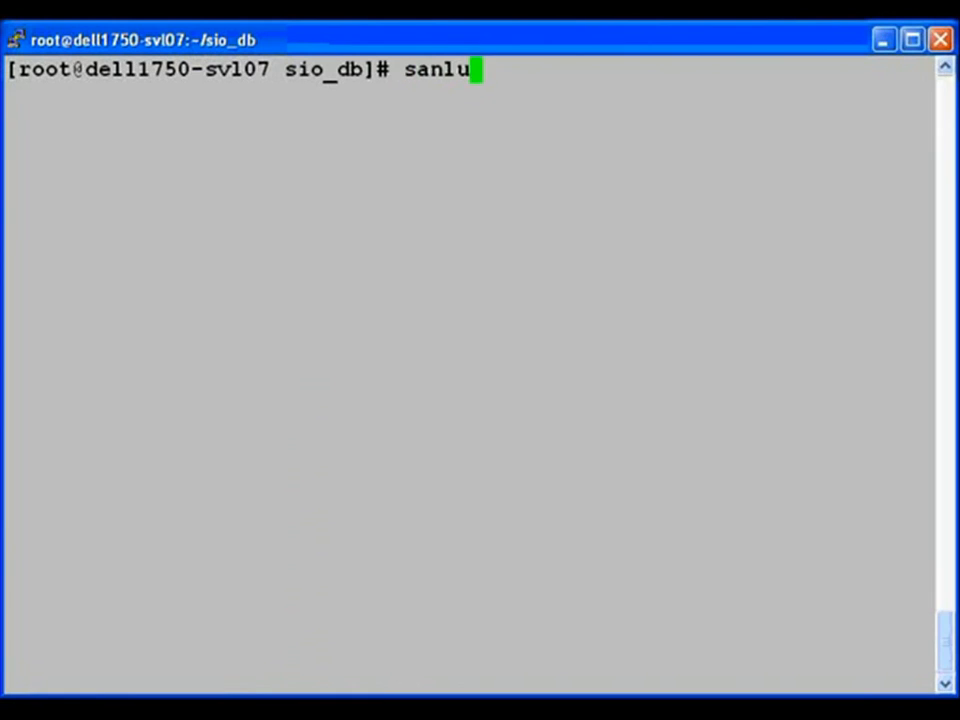
pyautogui.press('Return')
pyautogui.write('da')
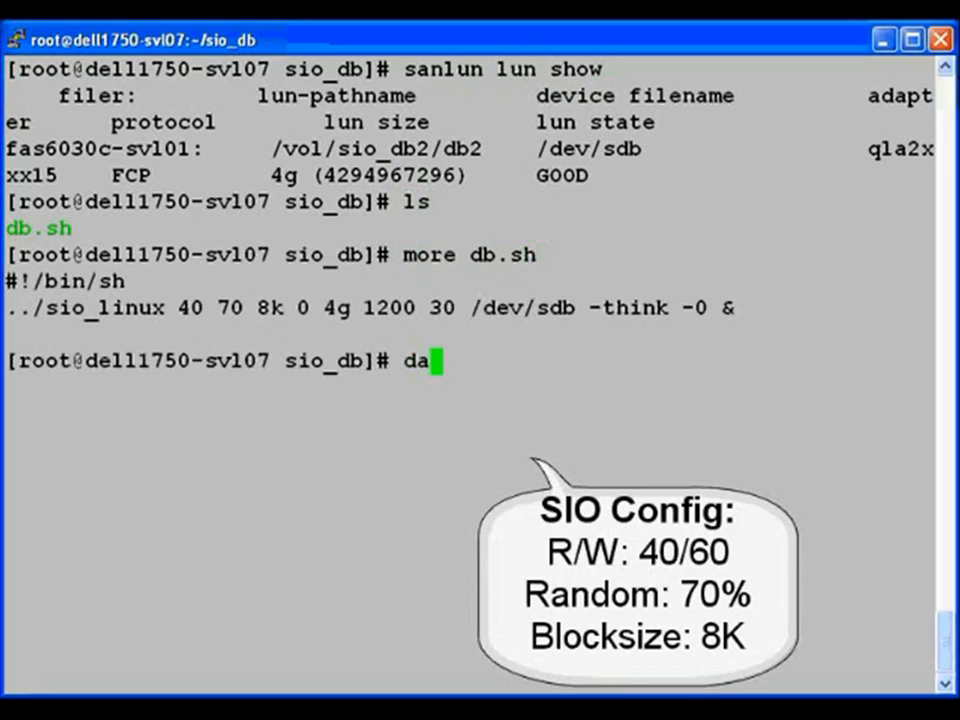
pyautogui.write('te; ./d')
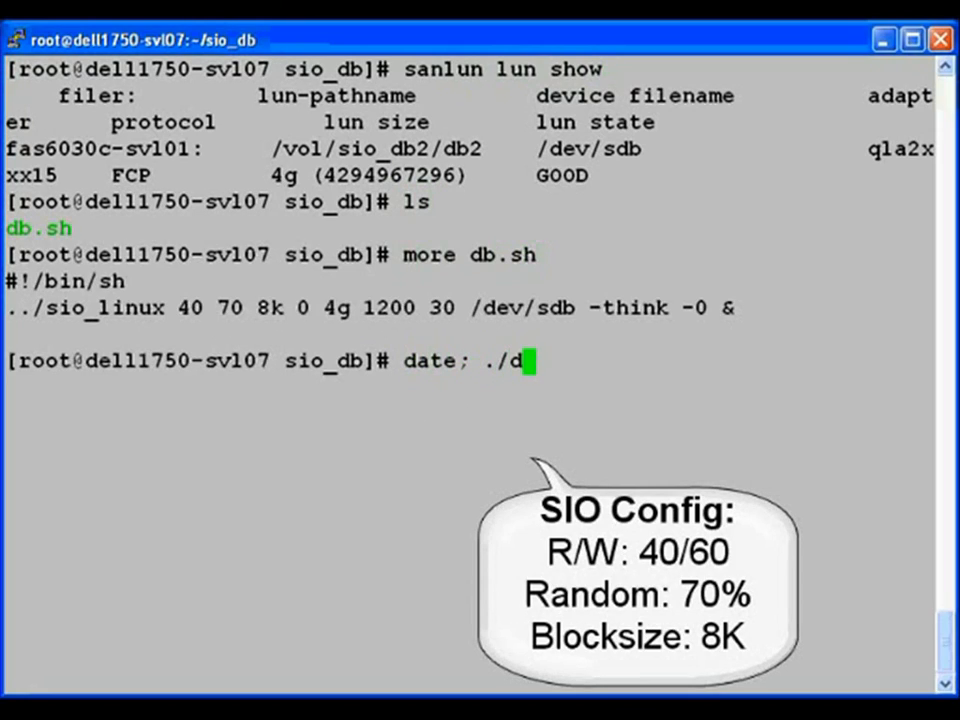
pyautogui.press('Return')
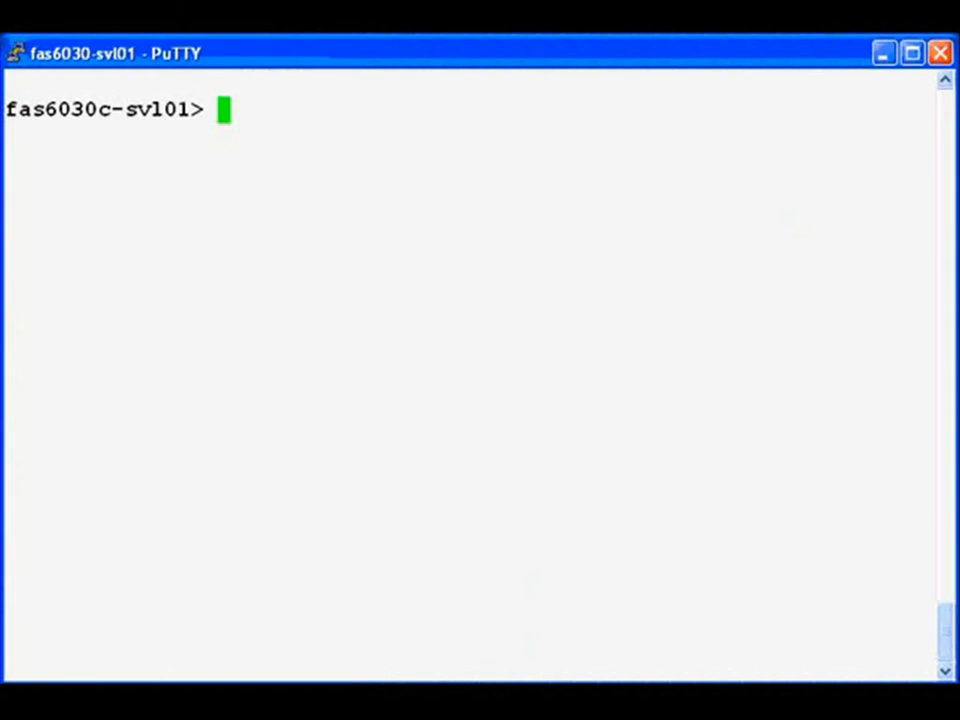
# Check the priority scheduler is stopped, run priority on, and recheck its status.
pyautogui.write('p')
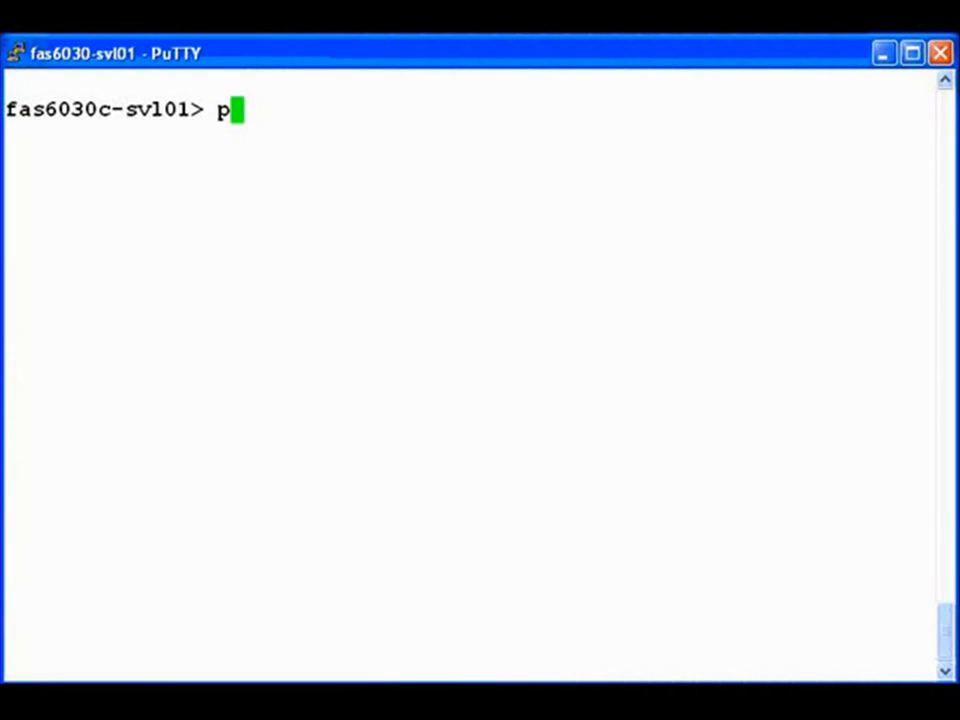
pyautogui.write('rio')
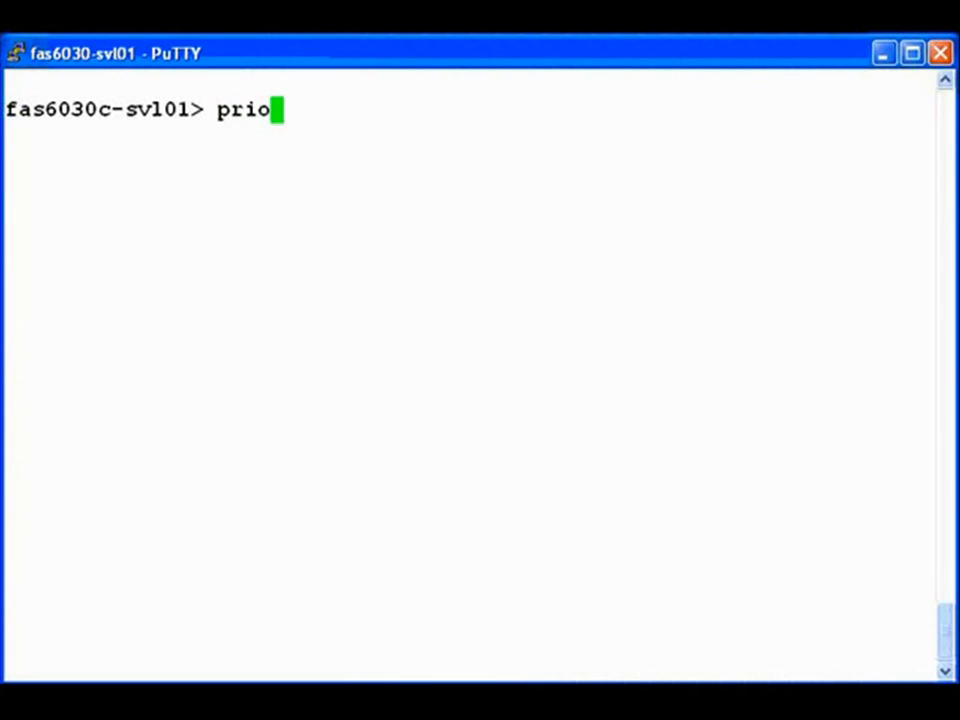
pyautogui.press('Return')
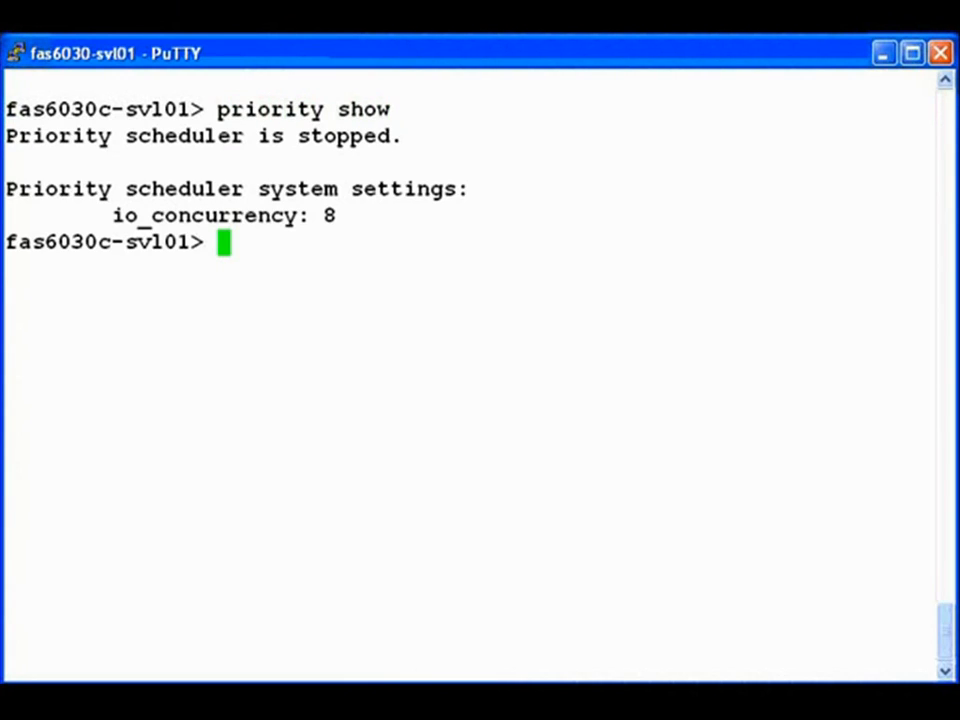
pyautogui.write('p')
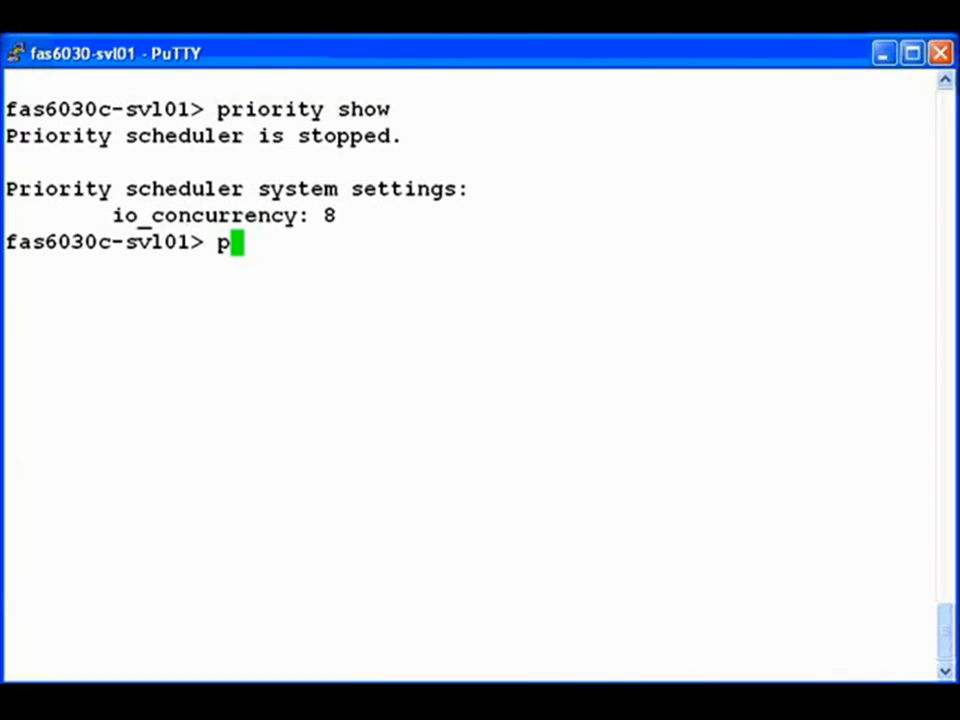
pyautogui.write('riority on')
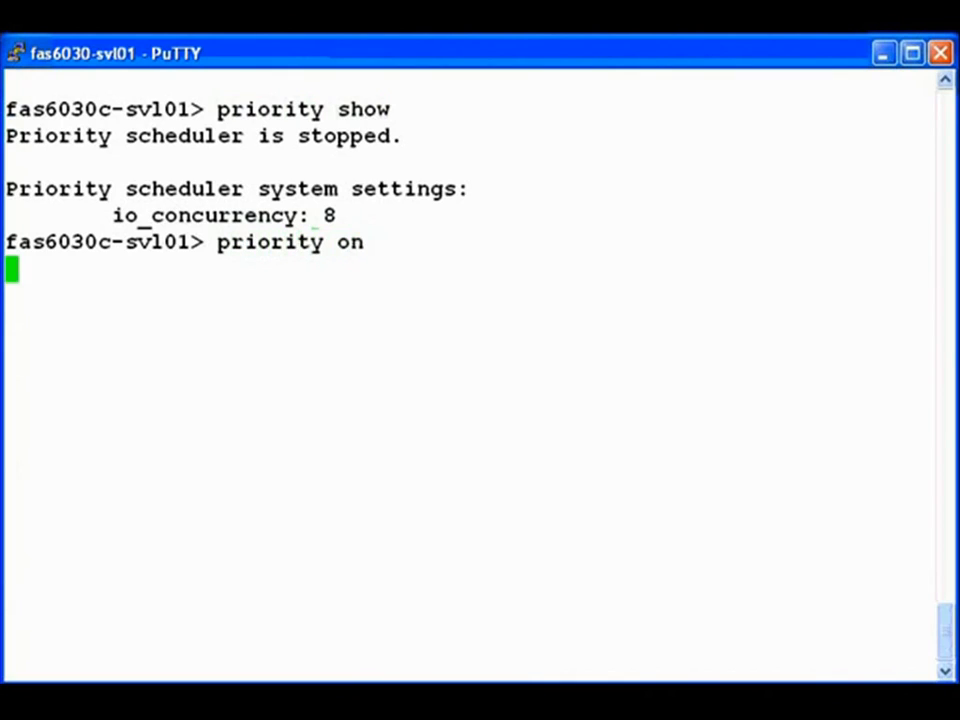
pyautogui.press('Return')
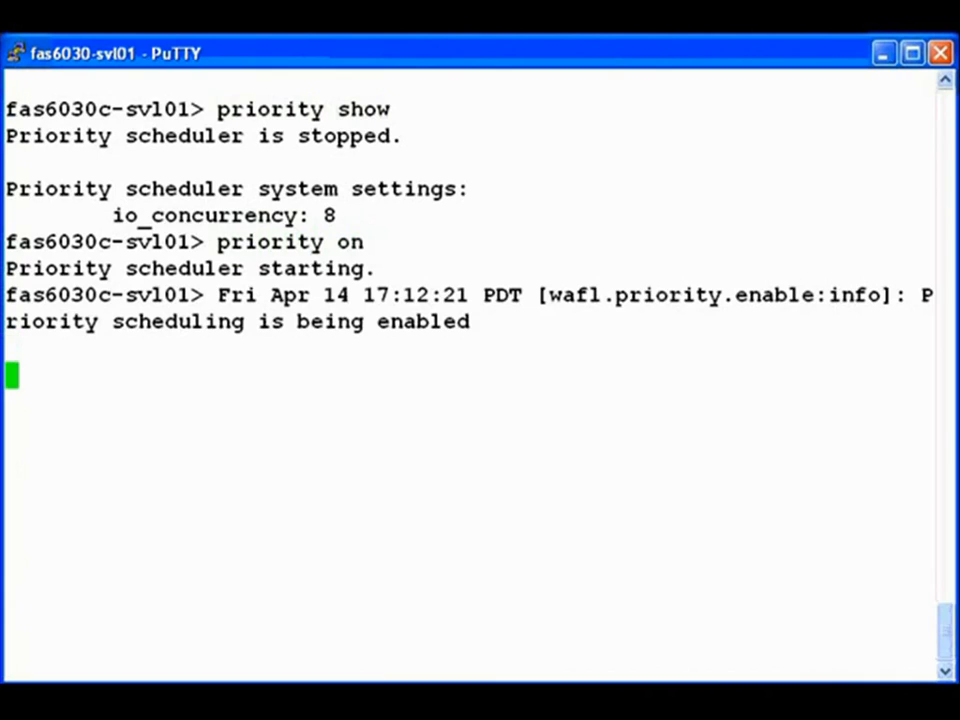
pyautogui.write('priority show')
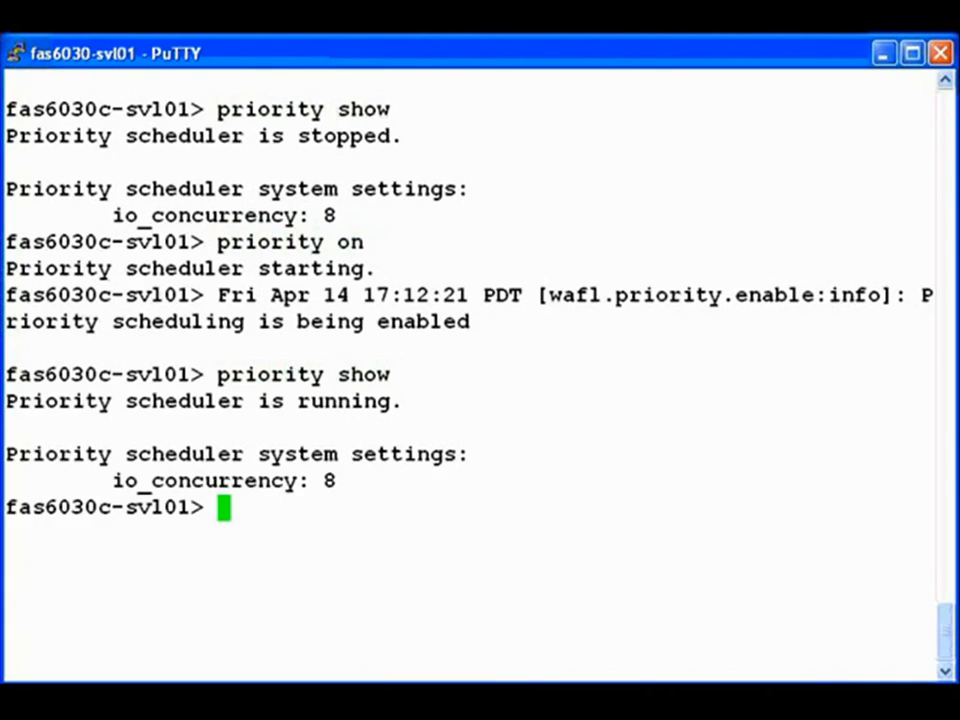
pyautogui.press('Return')
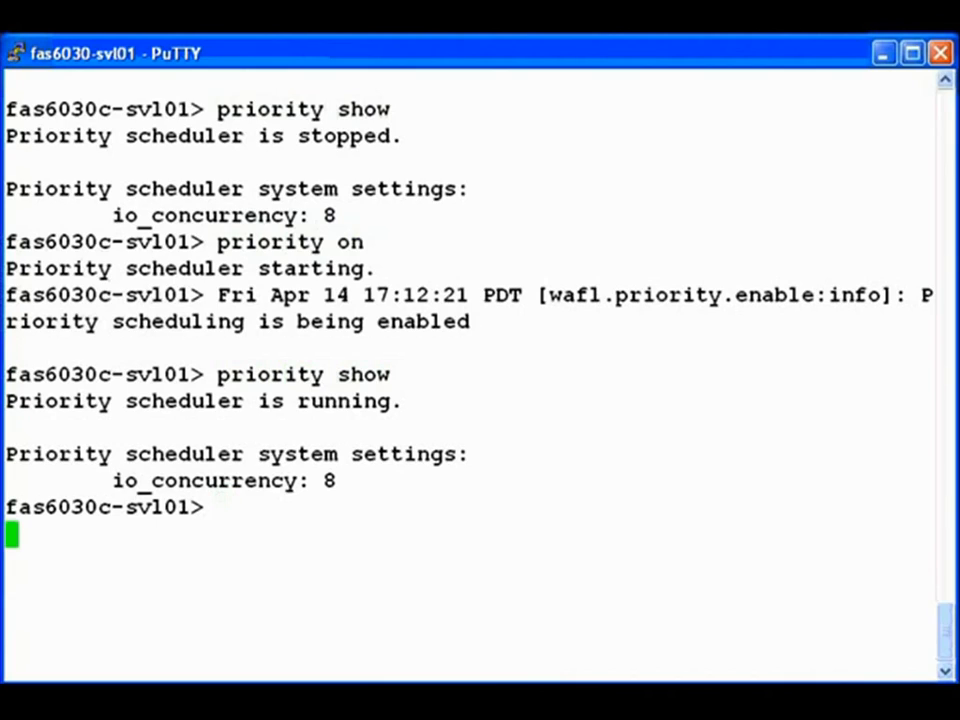
pyautogui.press('Return')
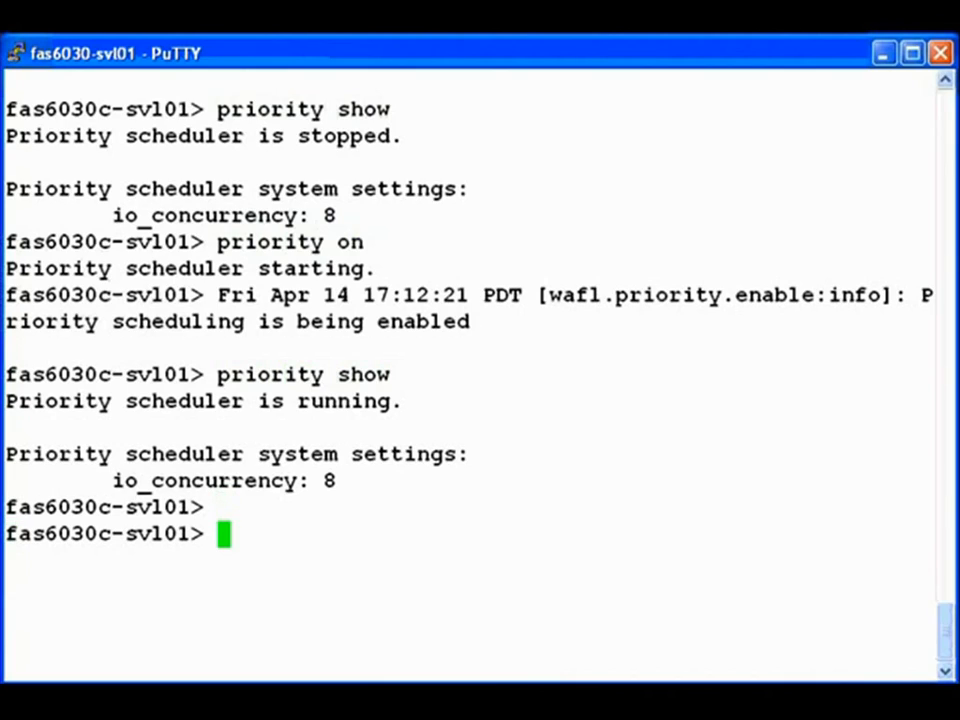
# Give volume sio_db1 VeryHigh priority on the filer.
pyautogui.write('priority s')
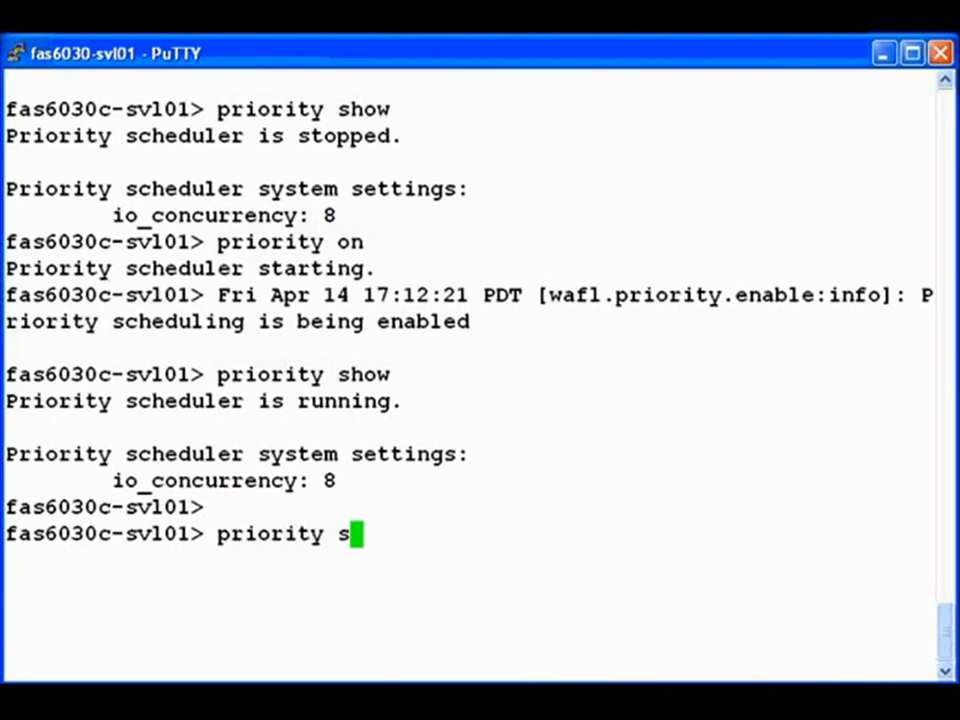
pyautogui.write('et volume')
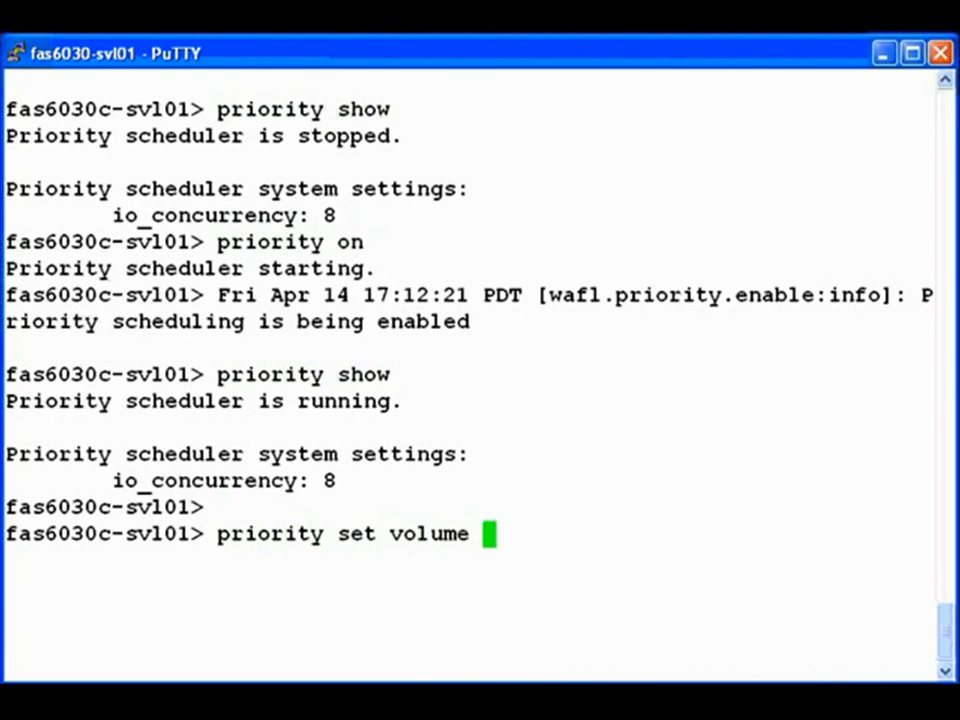
pyautogui.write('sio_db1 l')
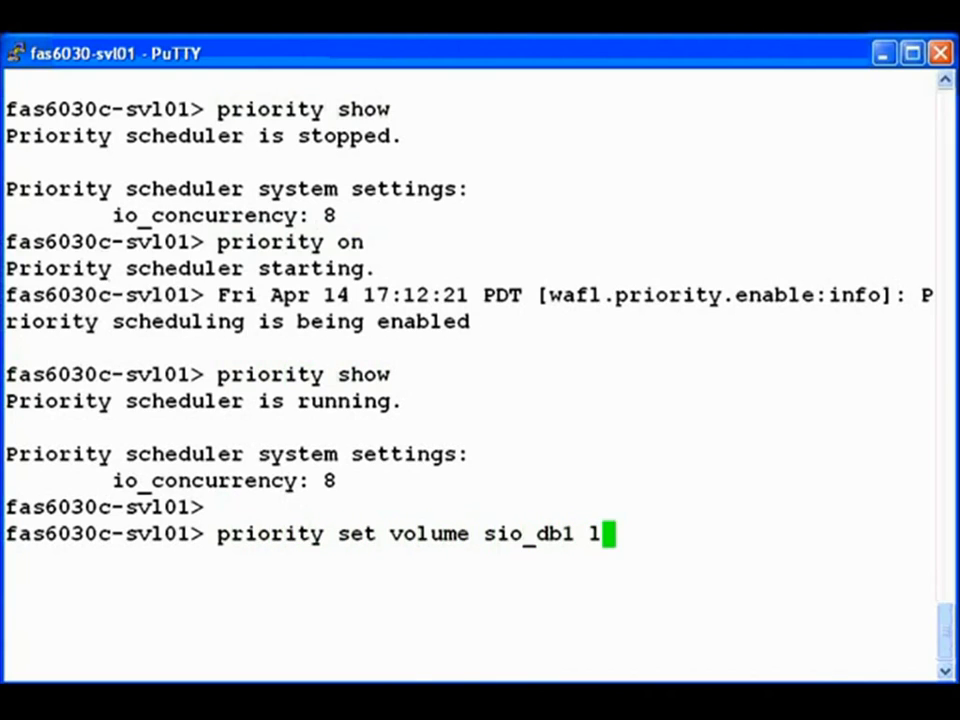
pyautogui.write('evel=Very')
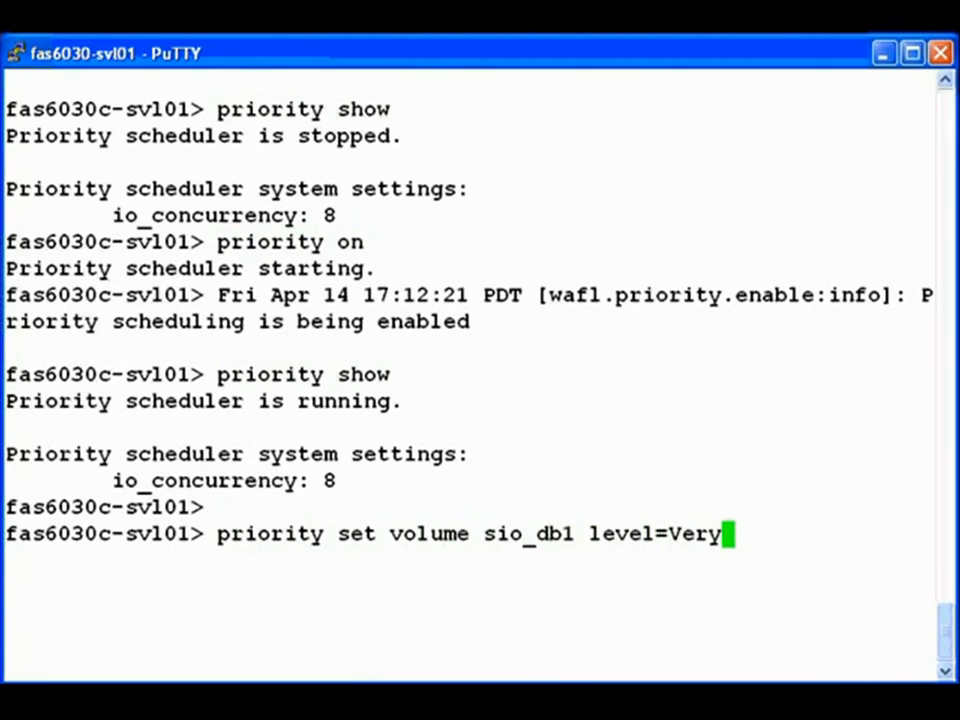
pyautogui.press('Return')
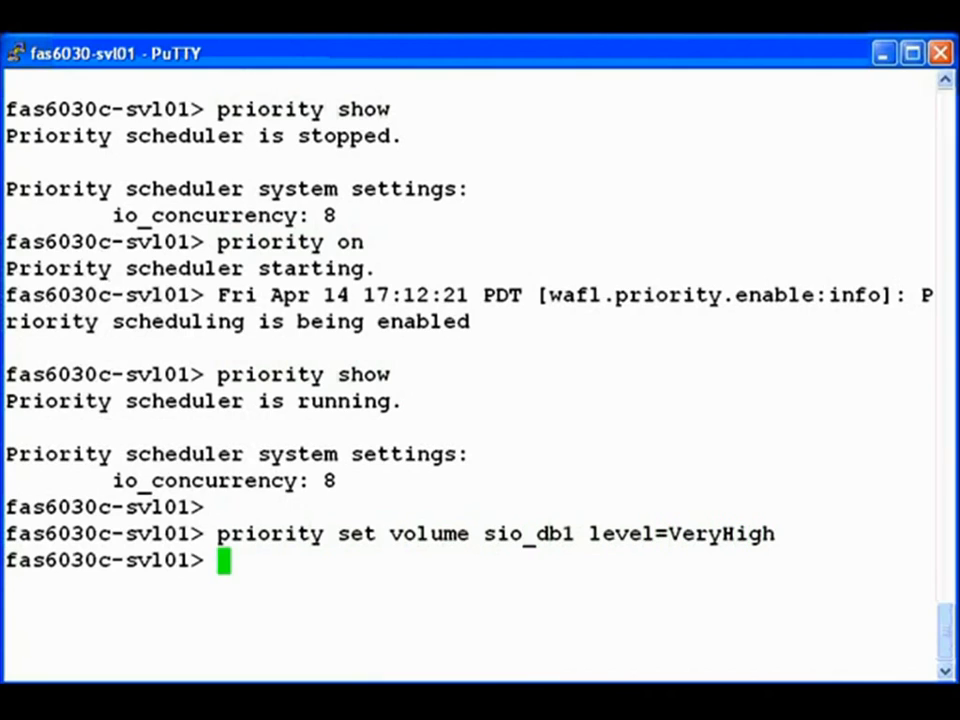
# Enter 'priority set volume sio_db2 level=VeryLow' for the second volume.
pyautogui.write('prio')
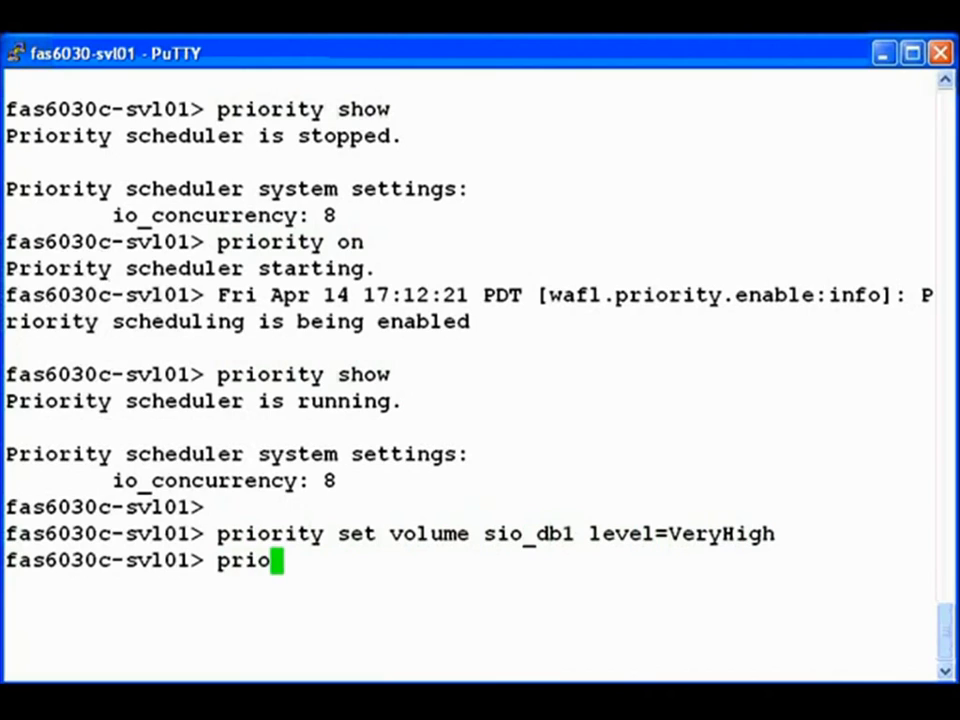
pyautogui.write('rity set volume')
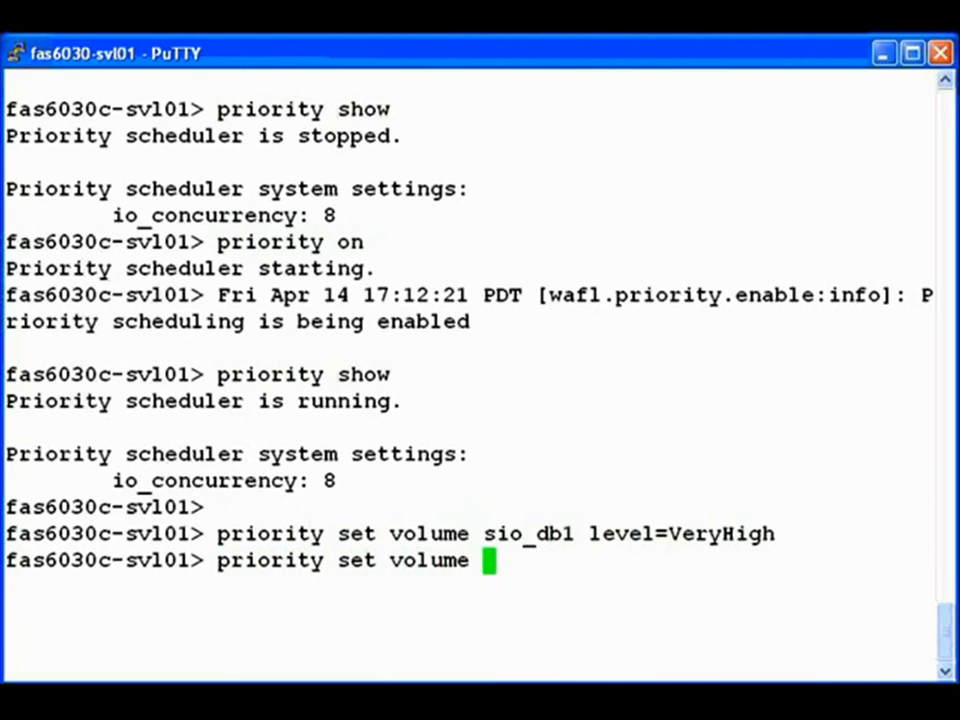
pyautogui.write('sio_db2')
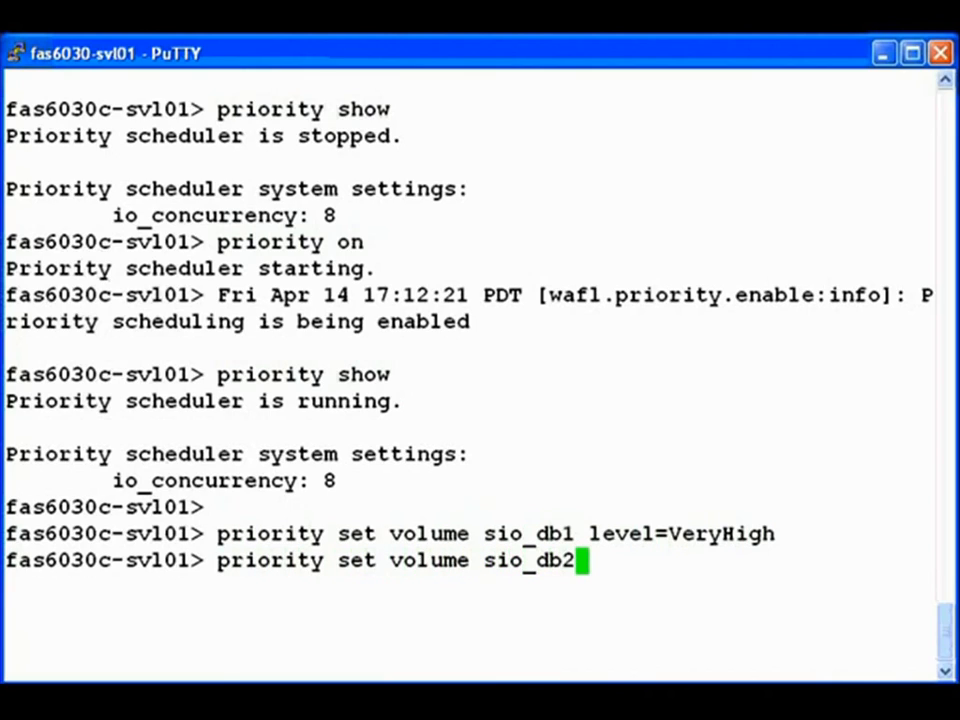
pyautogui.write('level=VeryLow')
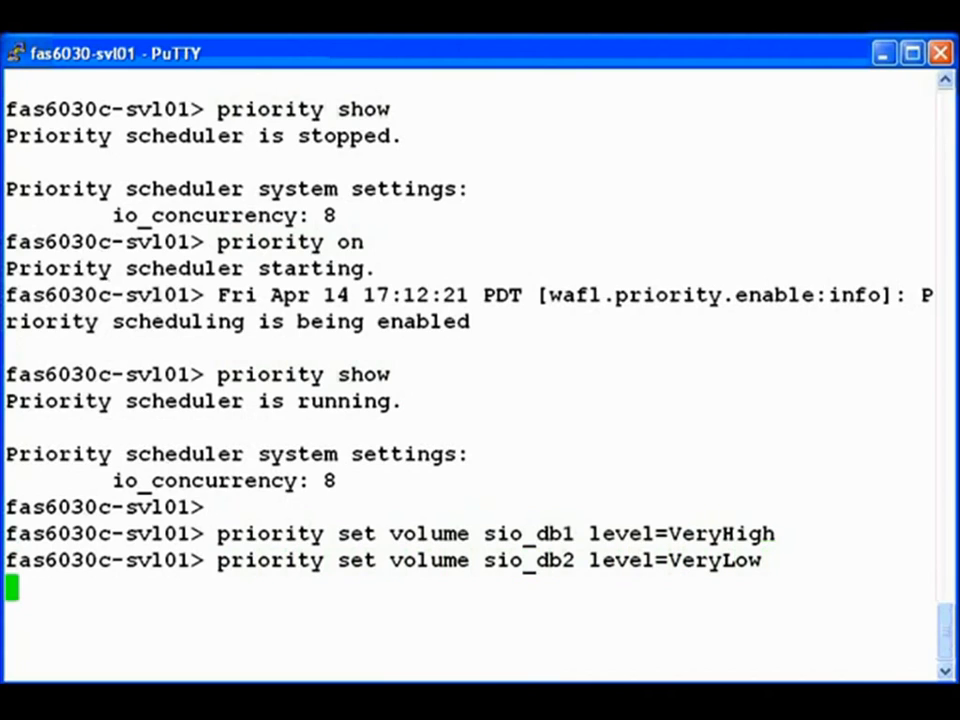
# Type 'priority show volume' to list the volume priority levels.
pyautogui.write('p')
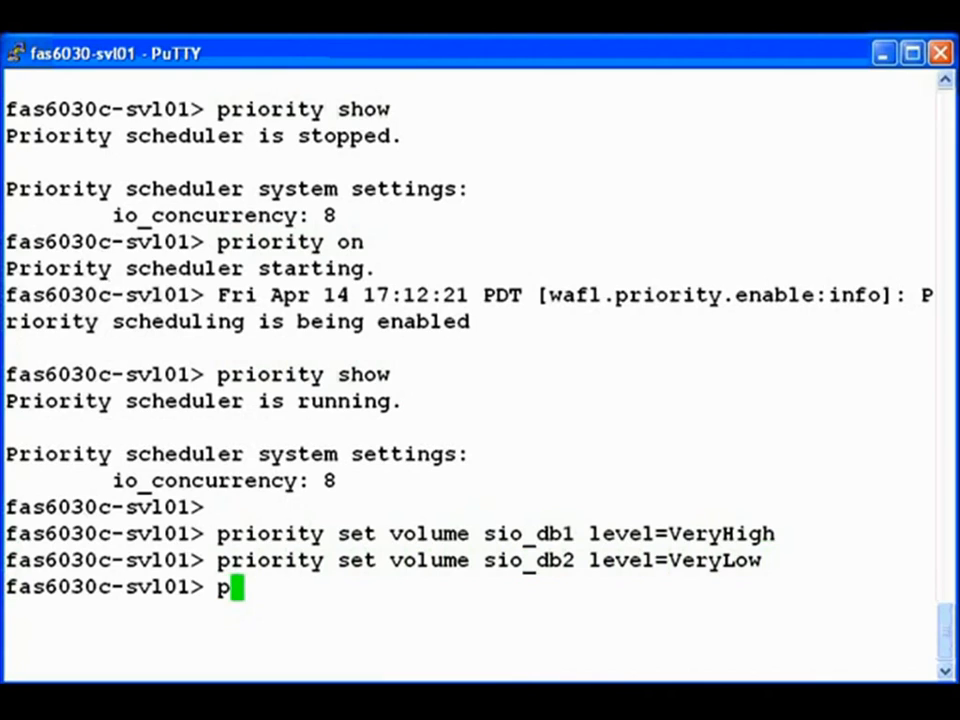
pyautogui.write('riori')
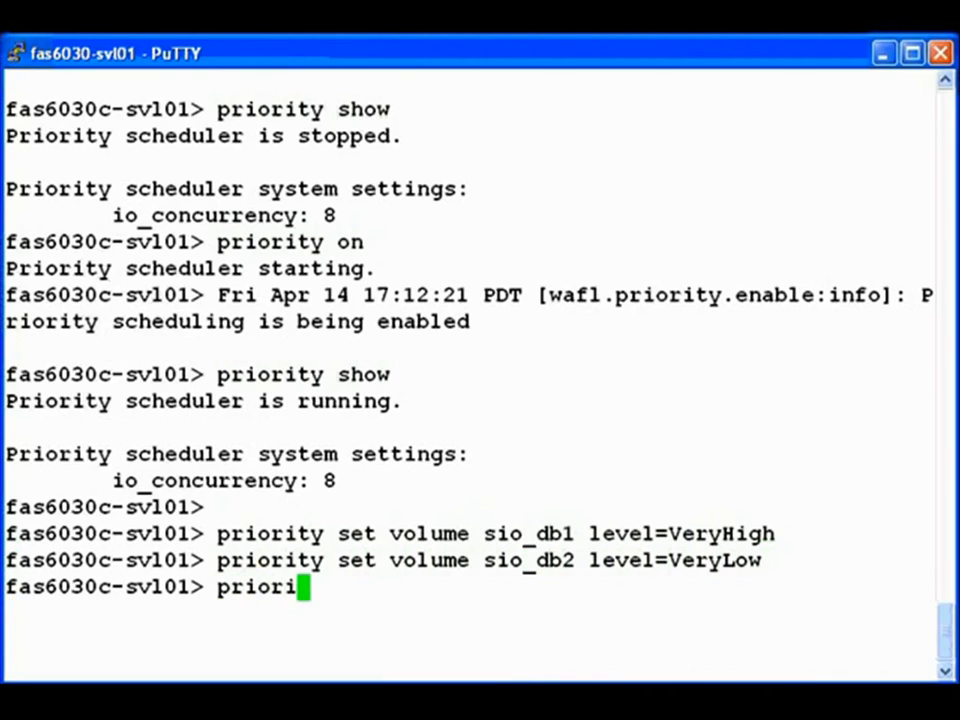
pyautogui.write('ty show volume')
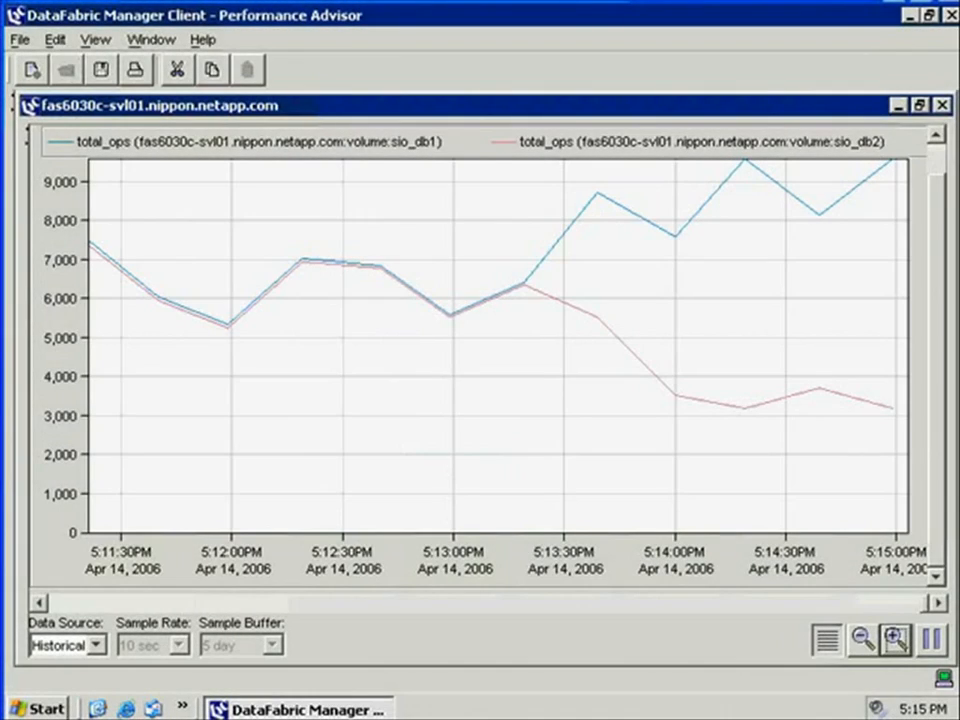
# Scroll the Performance Advisor view right to the total_ops chart for sio_db1 and sio_db2.
pyautogui.hscroll(3)
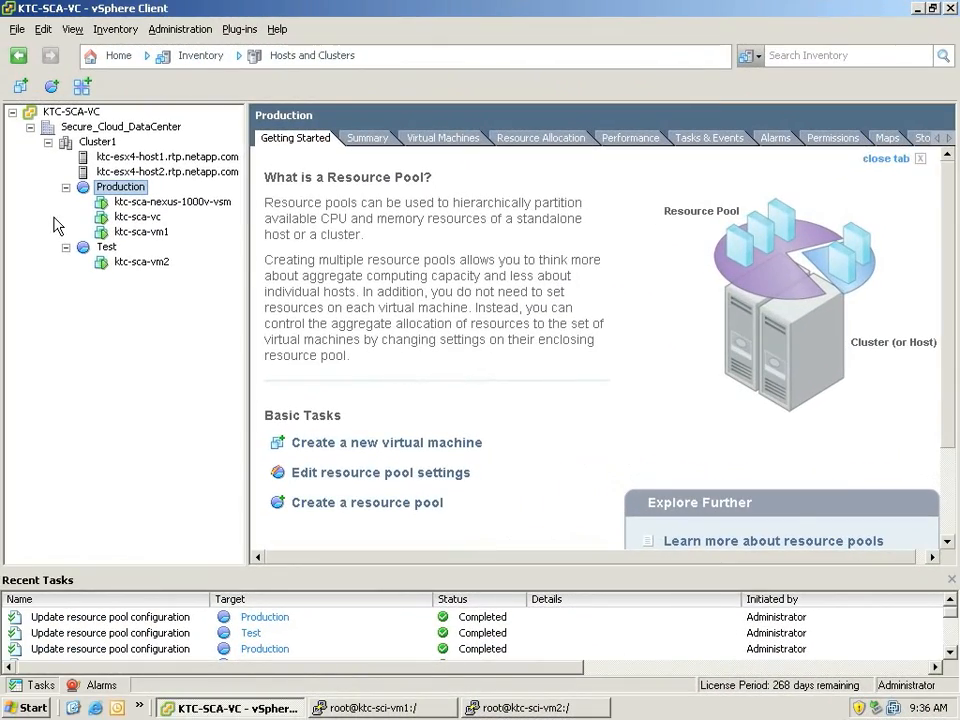
pyautogui.moveTo(95, 200)
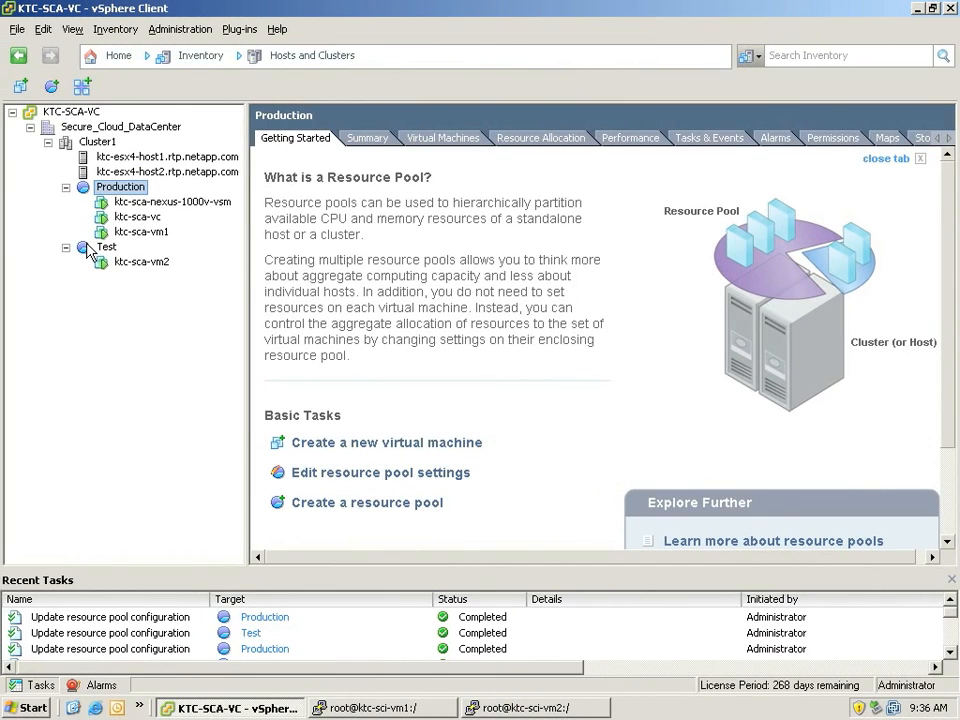
pyautogui.moveTo(103, 250)
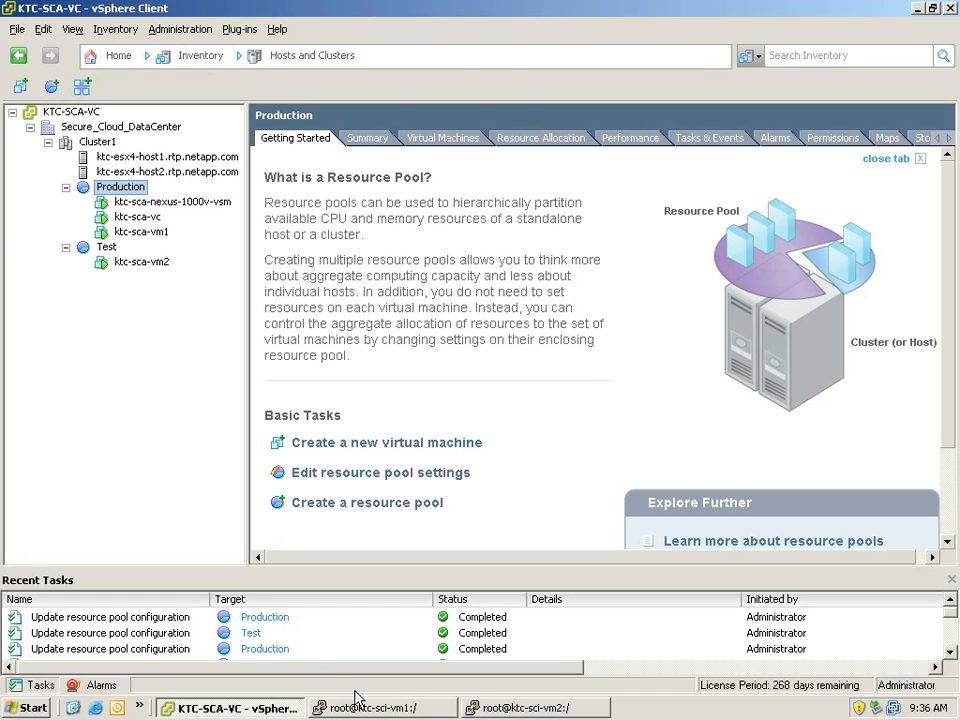
# View VM1's throughput drop and VM2's cpu_waste.pl session, then return to vSphere.
pyautogui.click(383, 708)
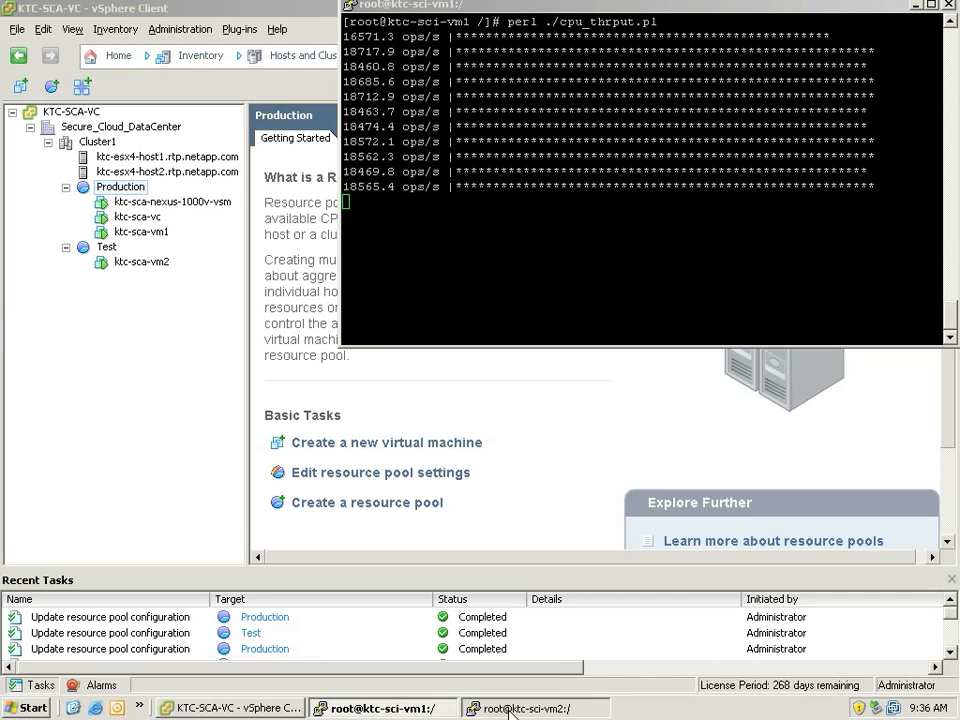
pyautogui.click(535, 708)
pyautogui.write('perl ./cpu_waste.pl')
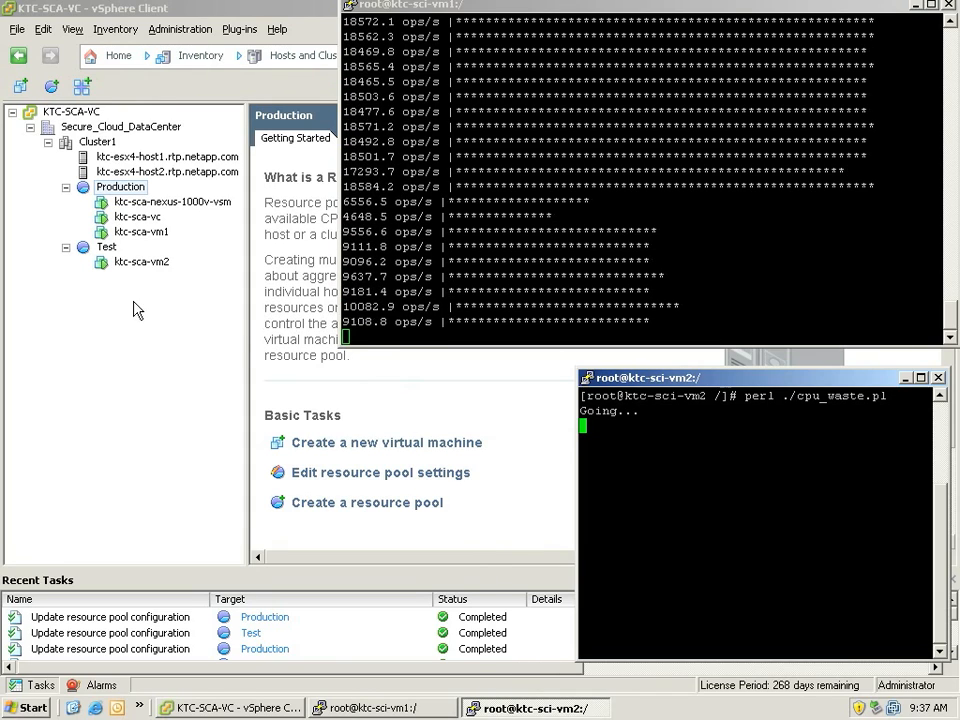
pyautogui.click(106, 247)
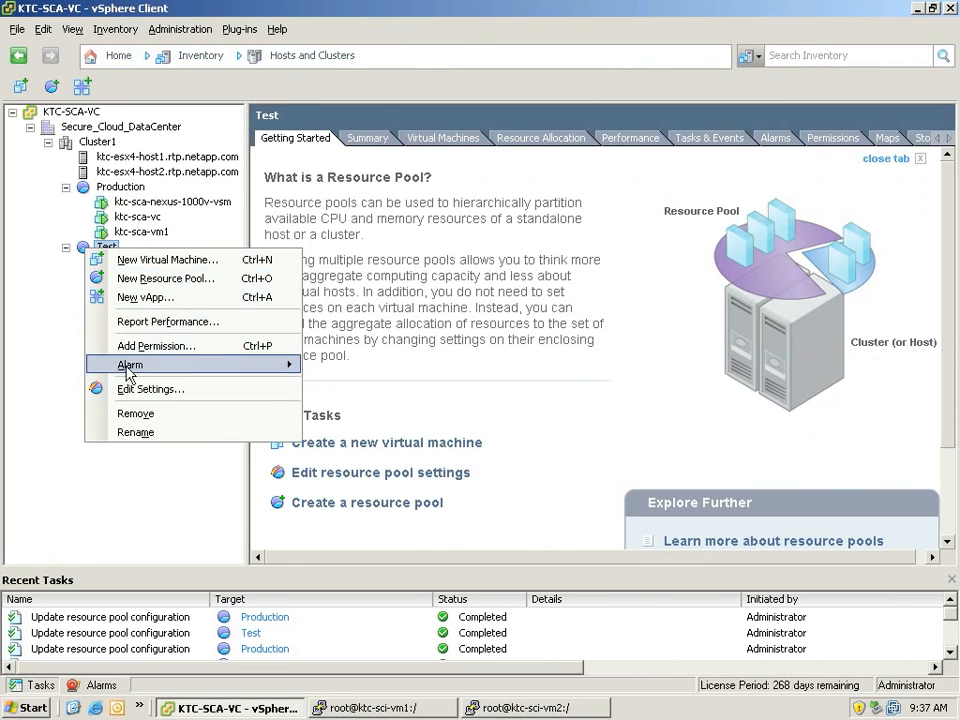
# Give the Test pool custom shares of 250 and 250 MHz CPU / 250 MB memory limits.
pyautogui.click(151, 389)
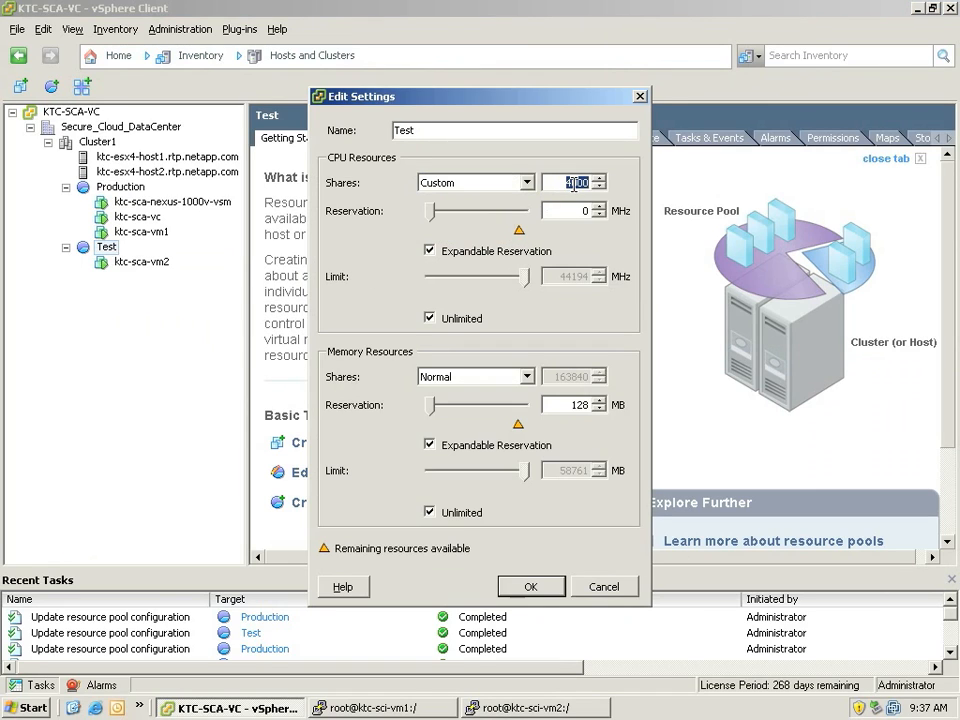
pyautogui.click(430, 318)
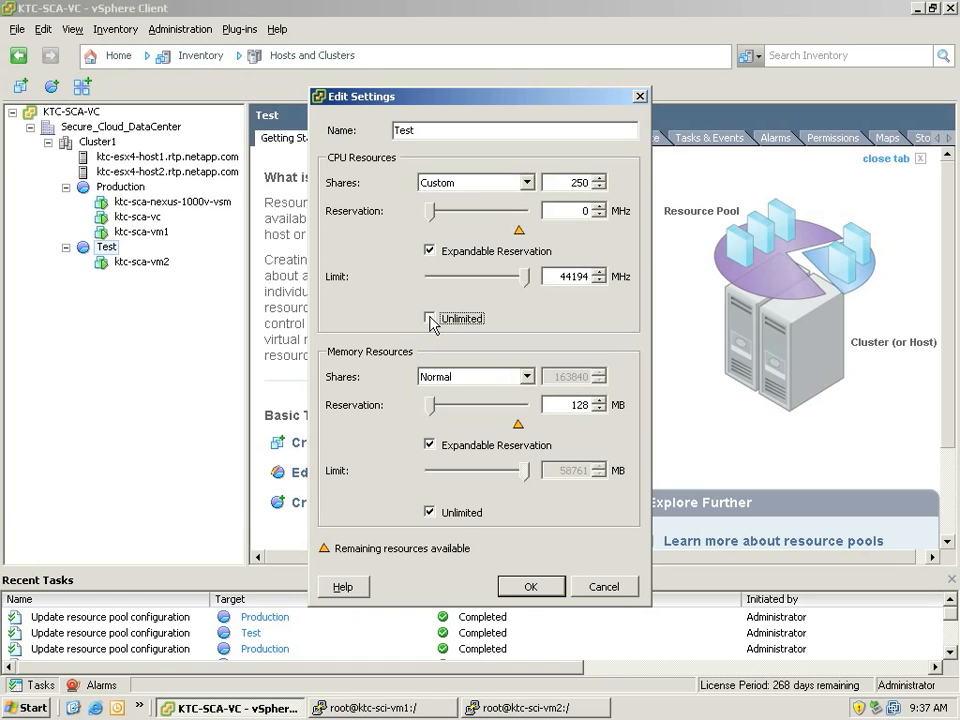
pyautogui.click(429, 318)
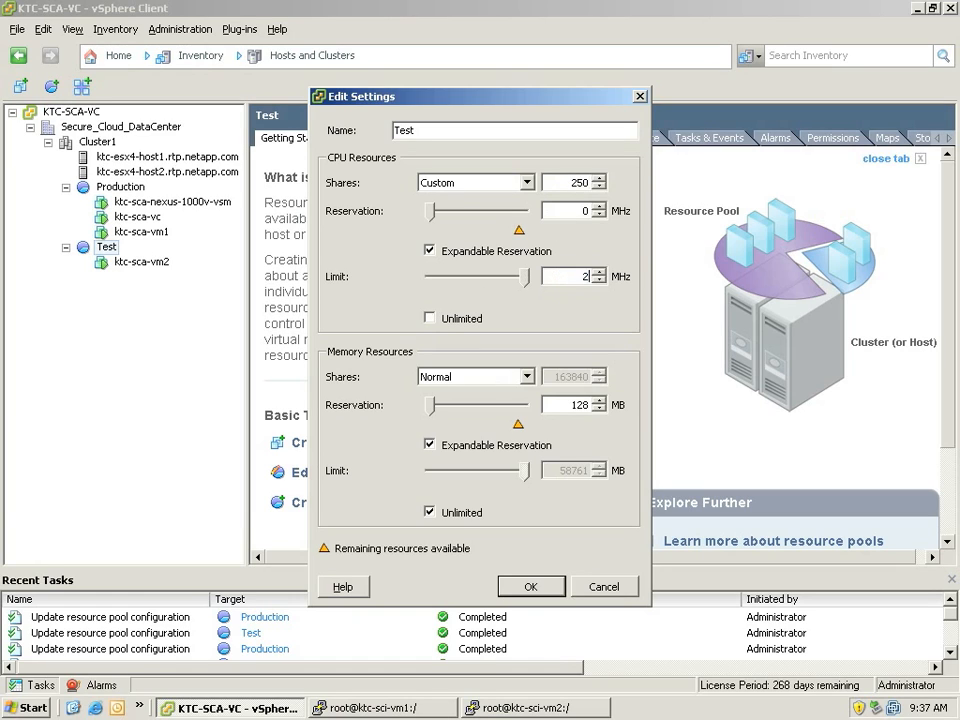
pyautogui.click(527, 376)
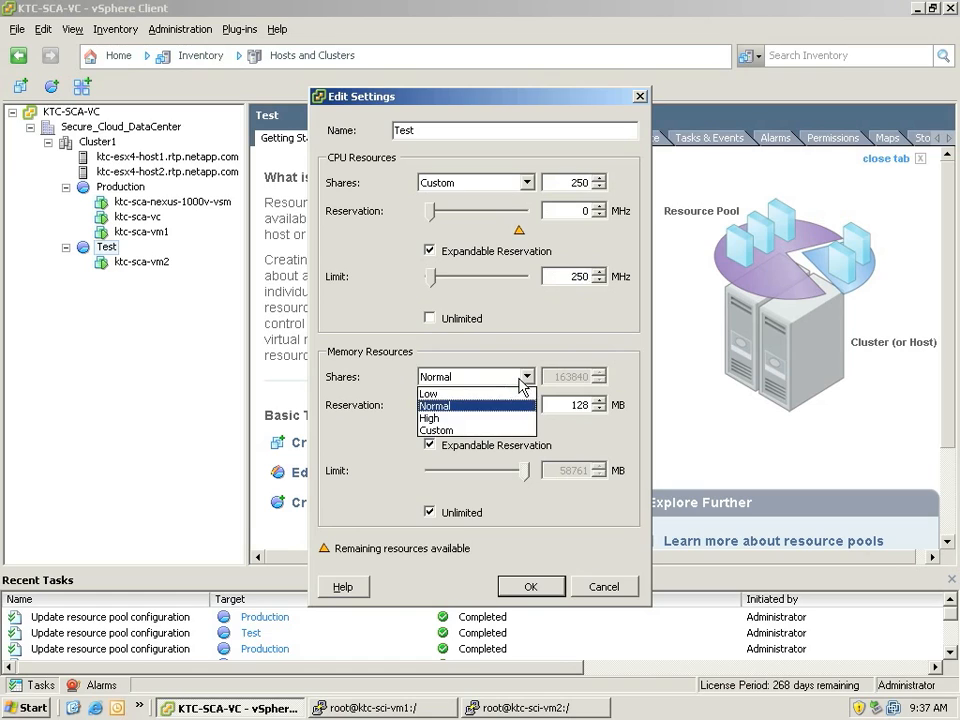
pyautogui.click(436, 430)
pyautogui.write('250')
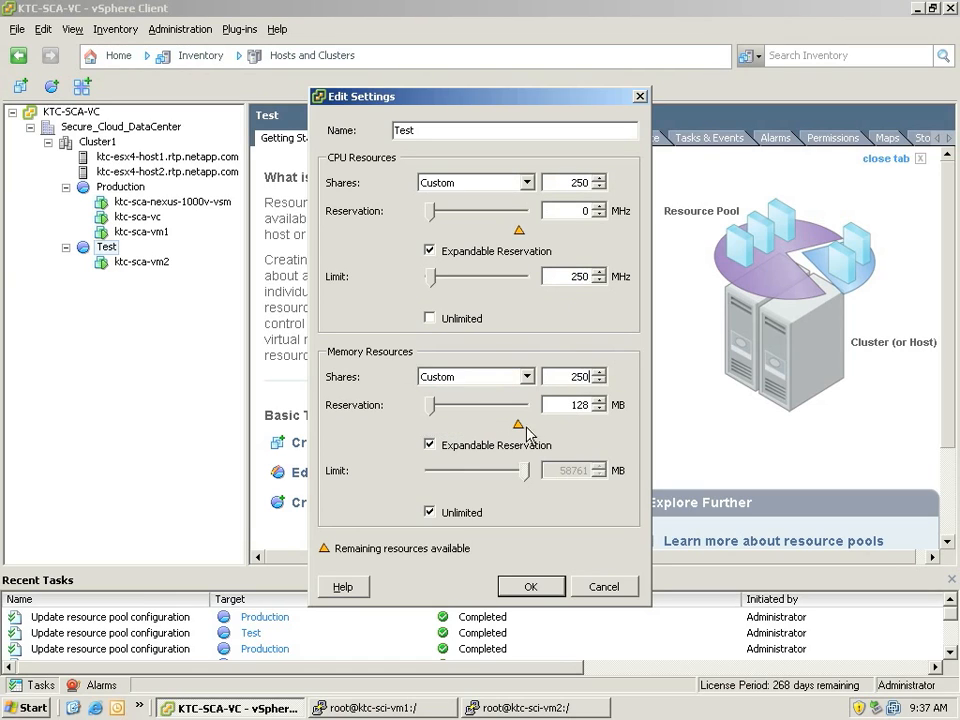
pyautogui.click(430, 512)
pyautogui.write('250')
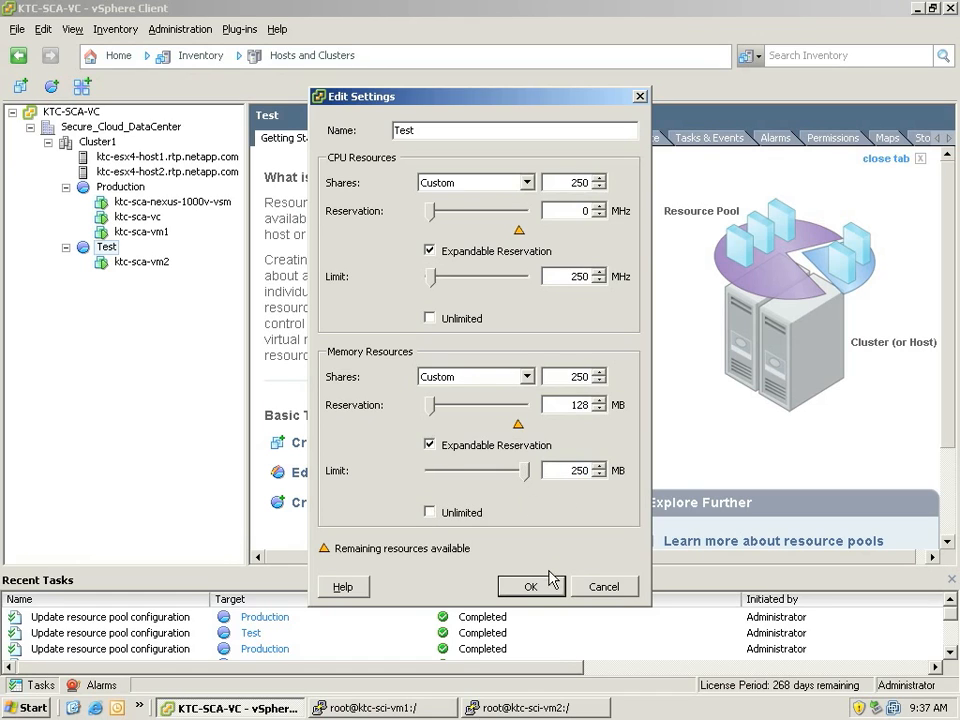
pyautogui.click(531, 587)
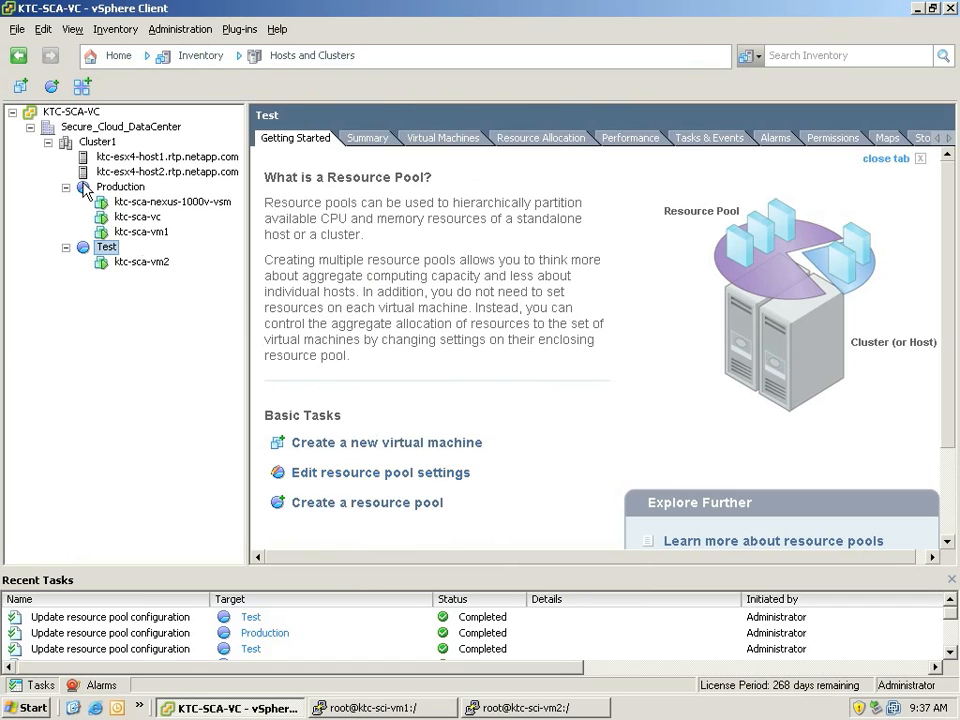
# Set the Production resource pool's CPU Shares to High.
pyautogui.rightClick(120, 187)
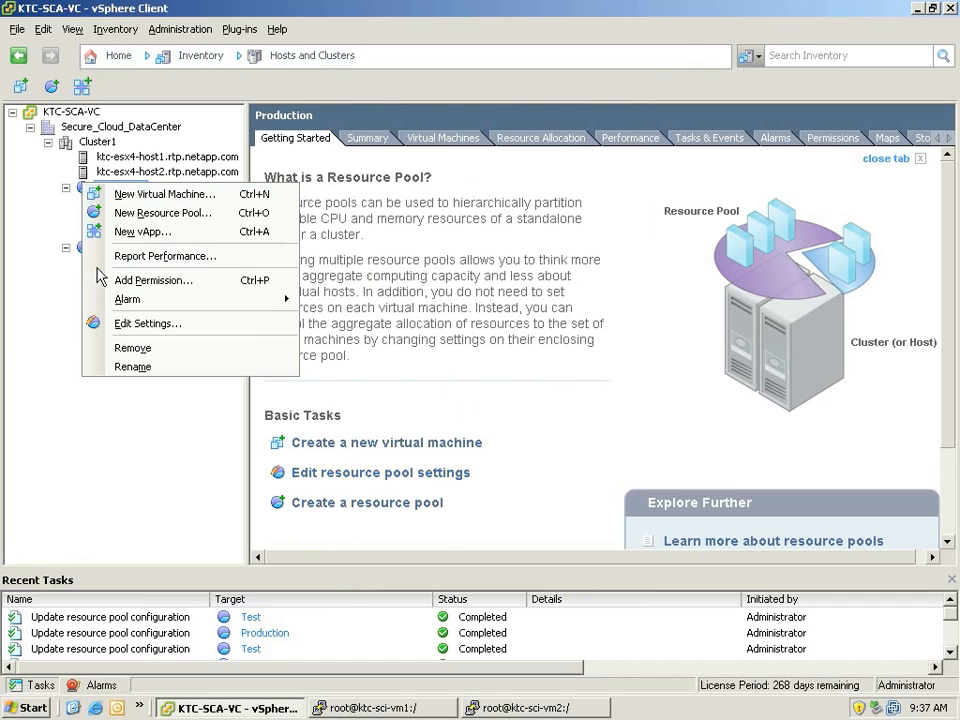
pyautogui.click(147, 323)
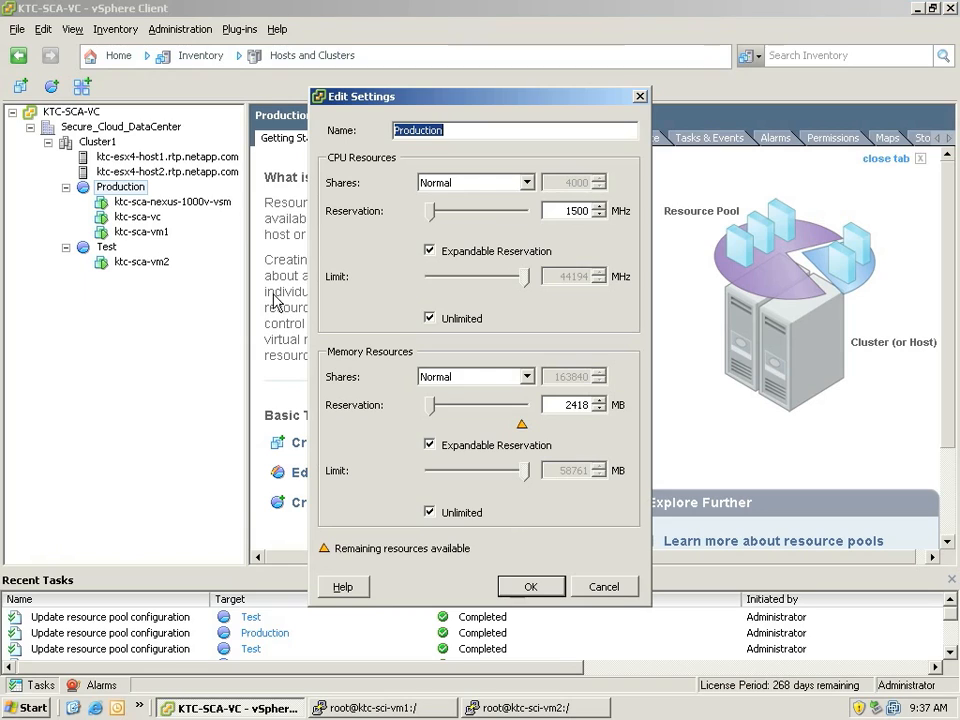
pyautogui.click(535, 182)
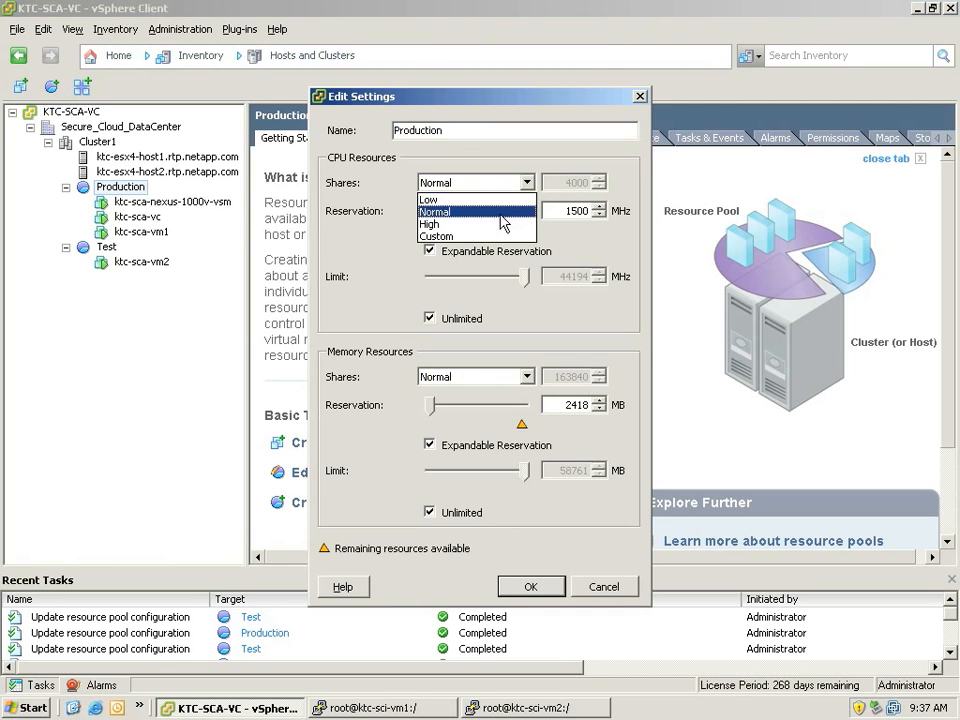
pyautogui.click(456, 224)
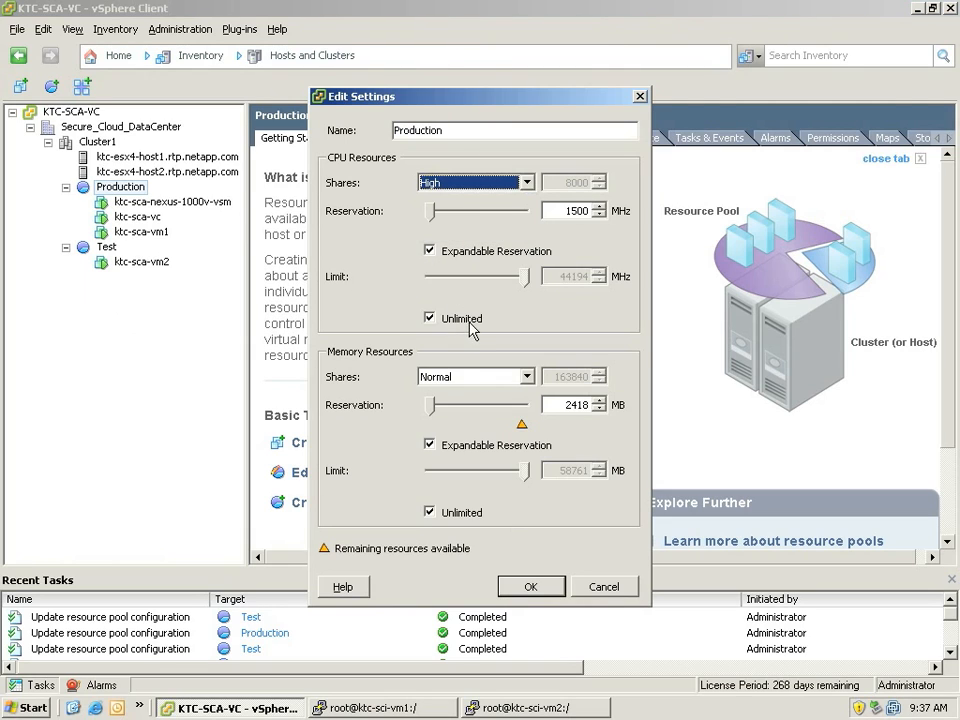
pyautogui.click(525, 376)
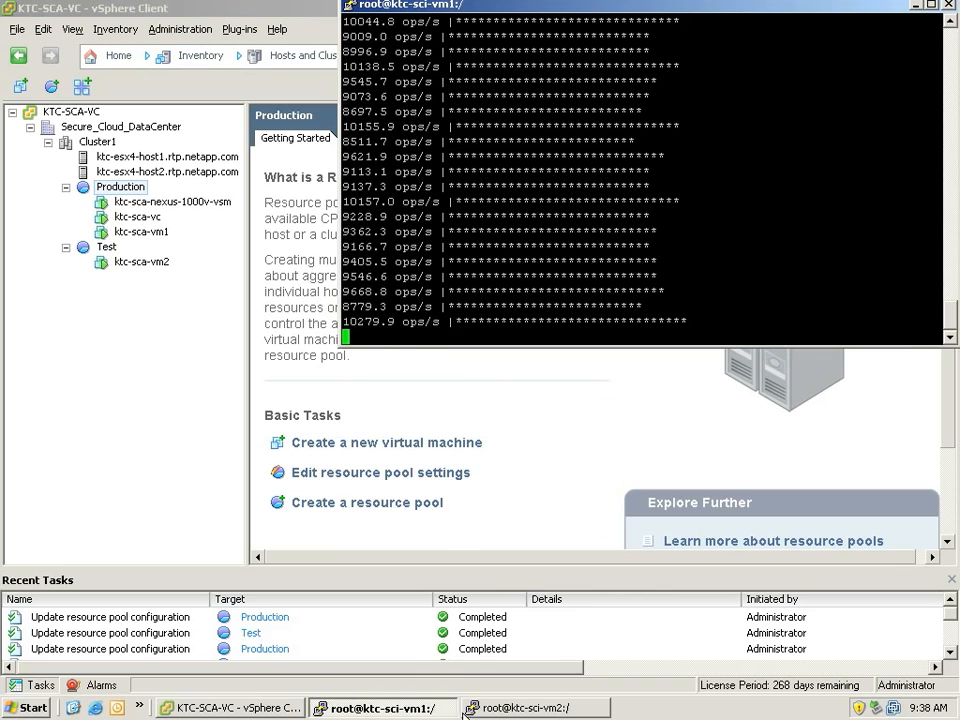
# Bring up the vm2 PuTTY session to compare against vm1's restored ~18,000 ops/s.
pyautogui.click(535, 708)
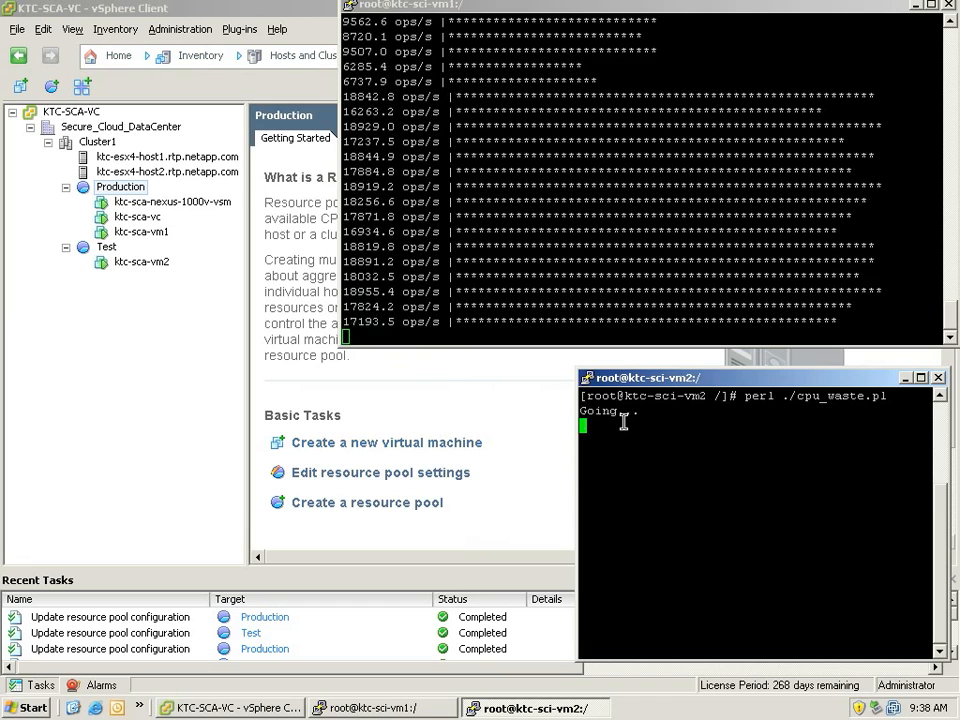
pyautogui.moveTo(540, 523)
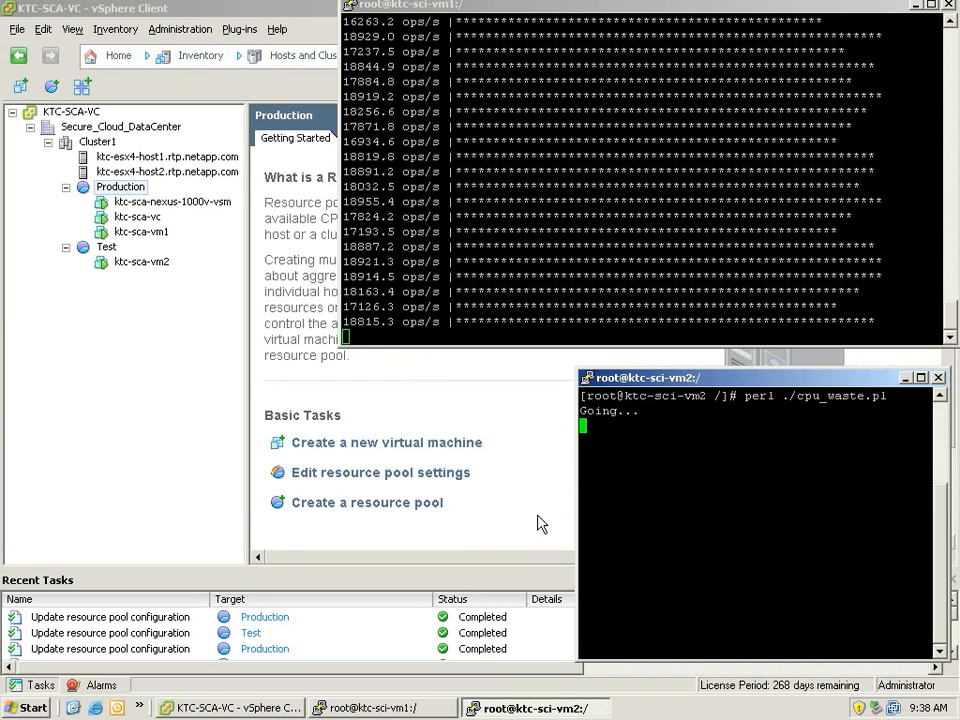